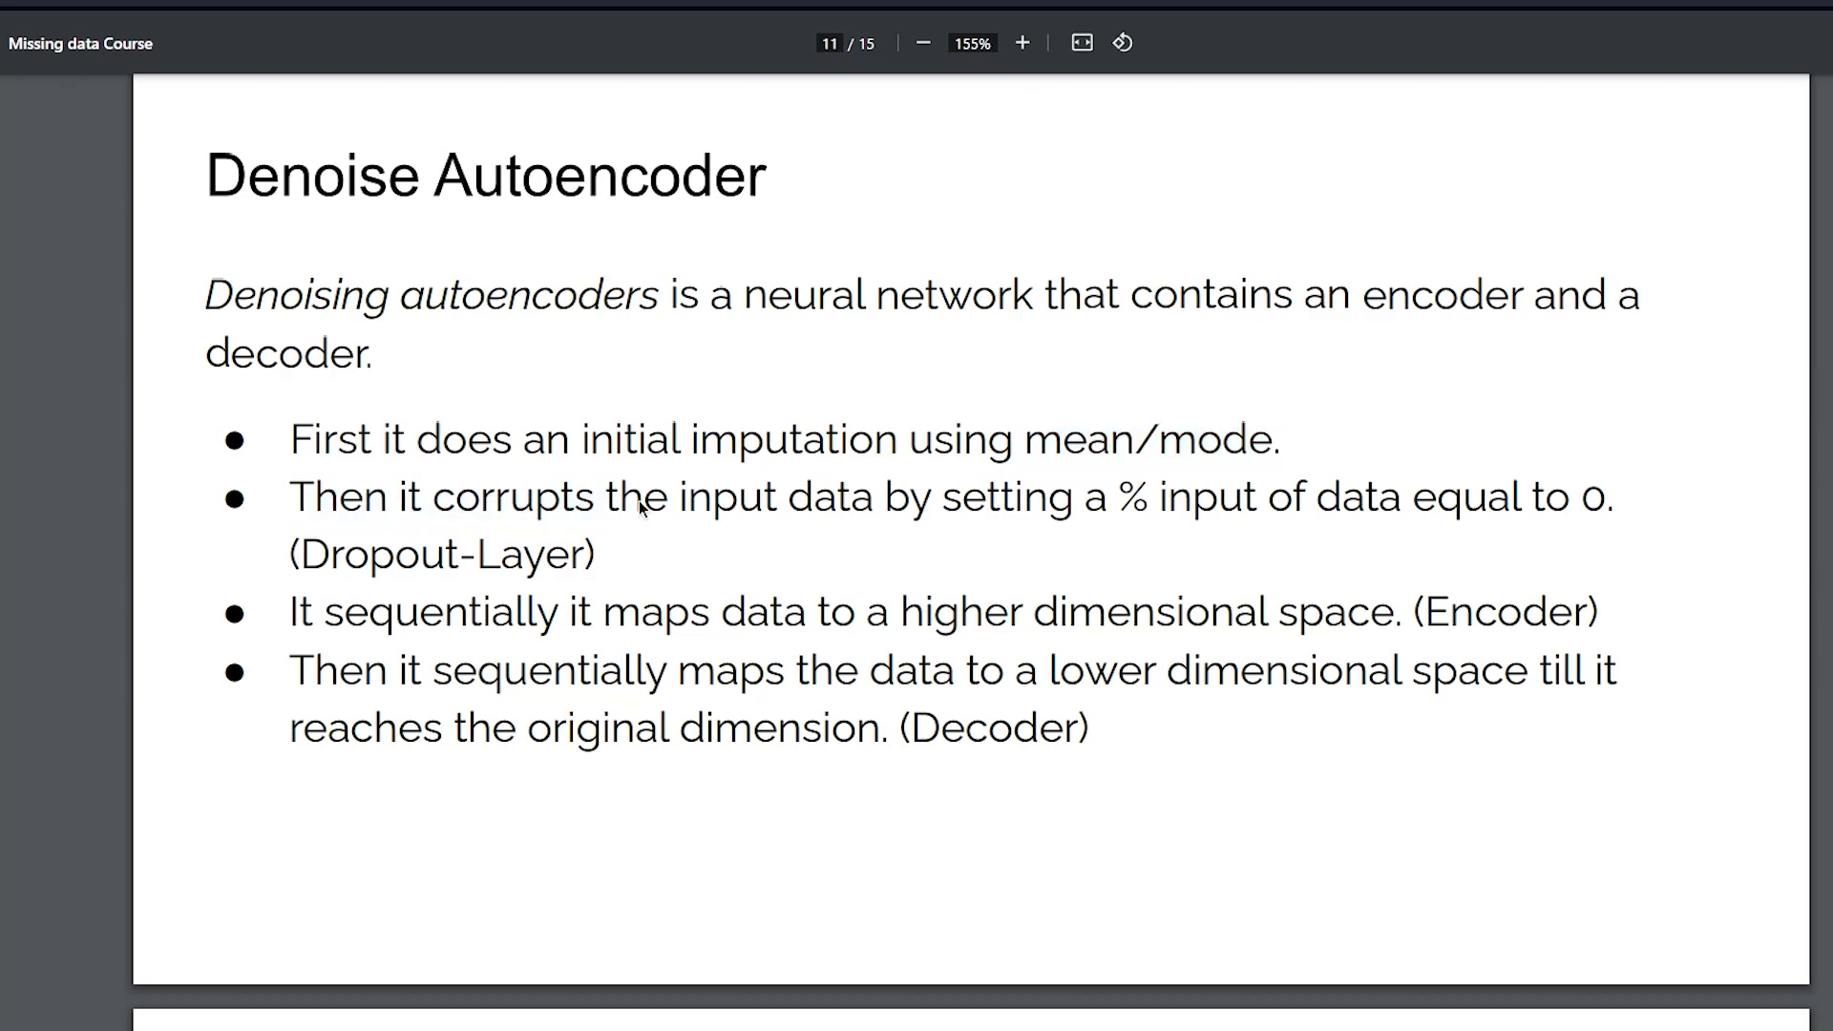
Step: Highlight 'higher dimensional space' on the Denoise Autoencoder slide, then scroll to page 12
{"action": "double_click", "coordinate": [1129, 496]}
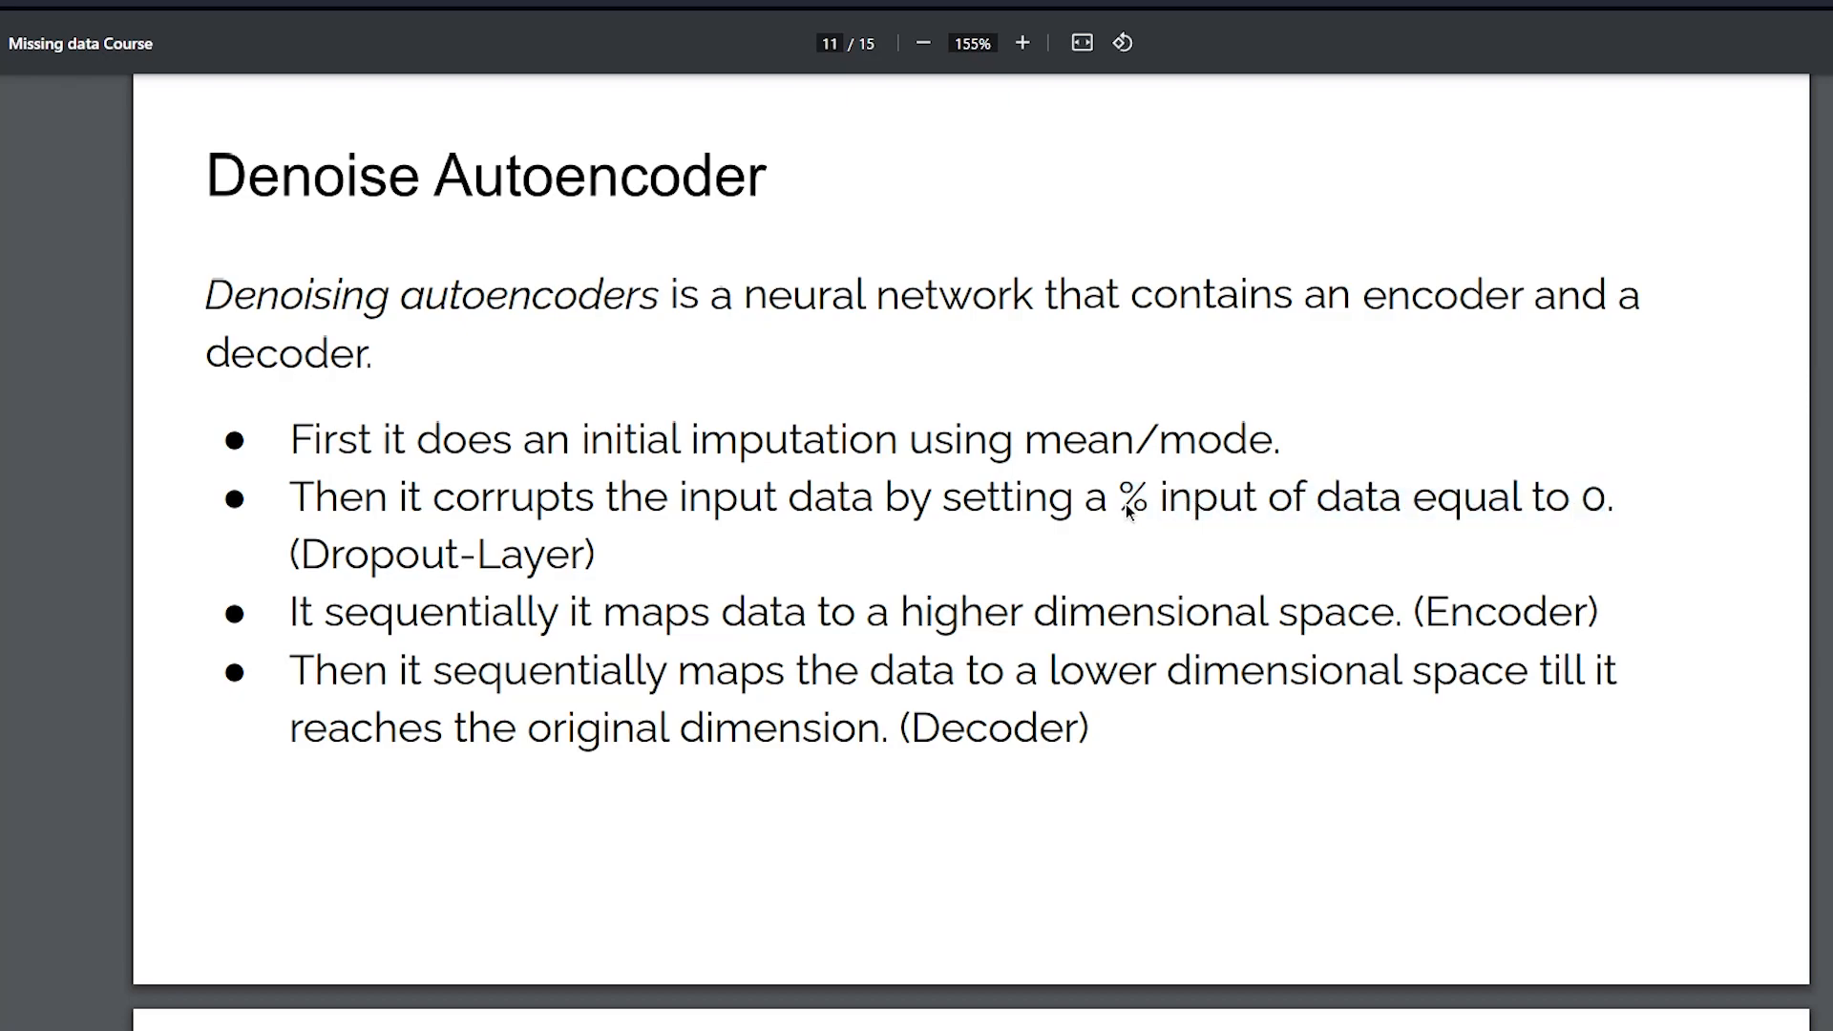
{"action": "double_click", "coordinate": [1207, 496]}
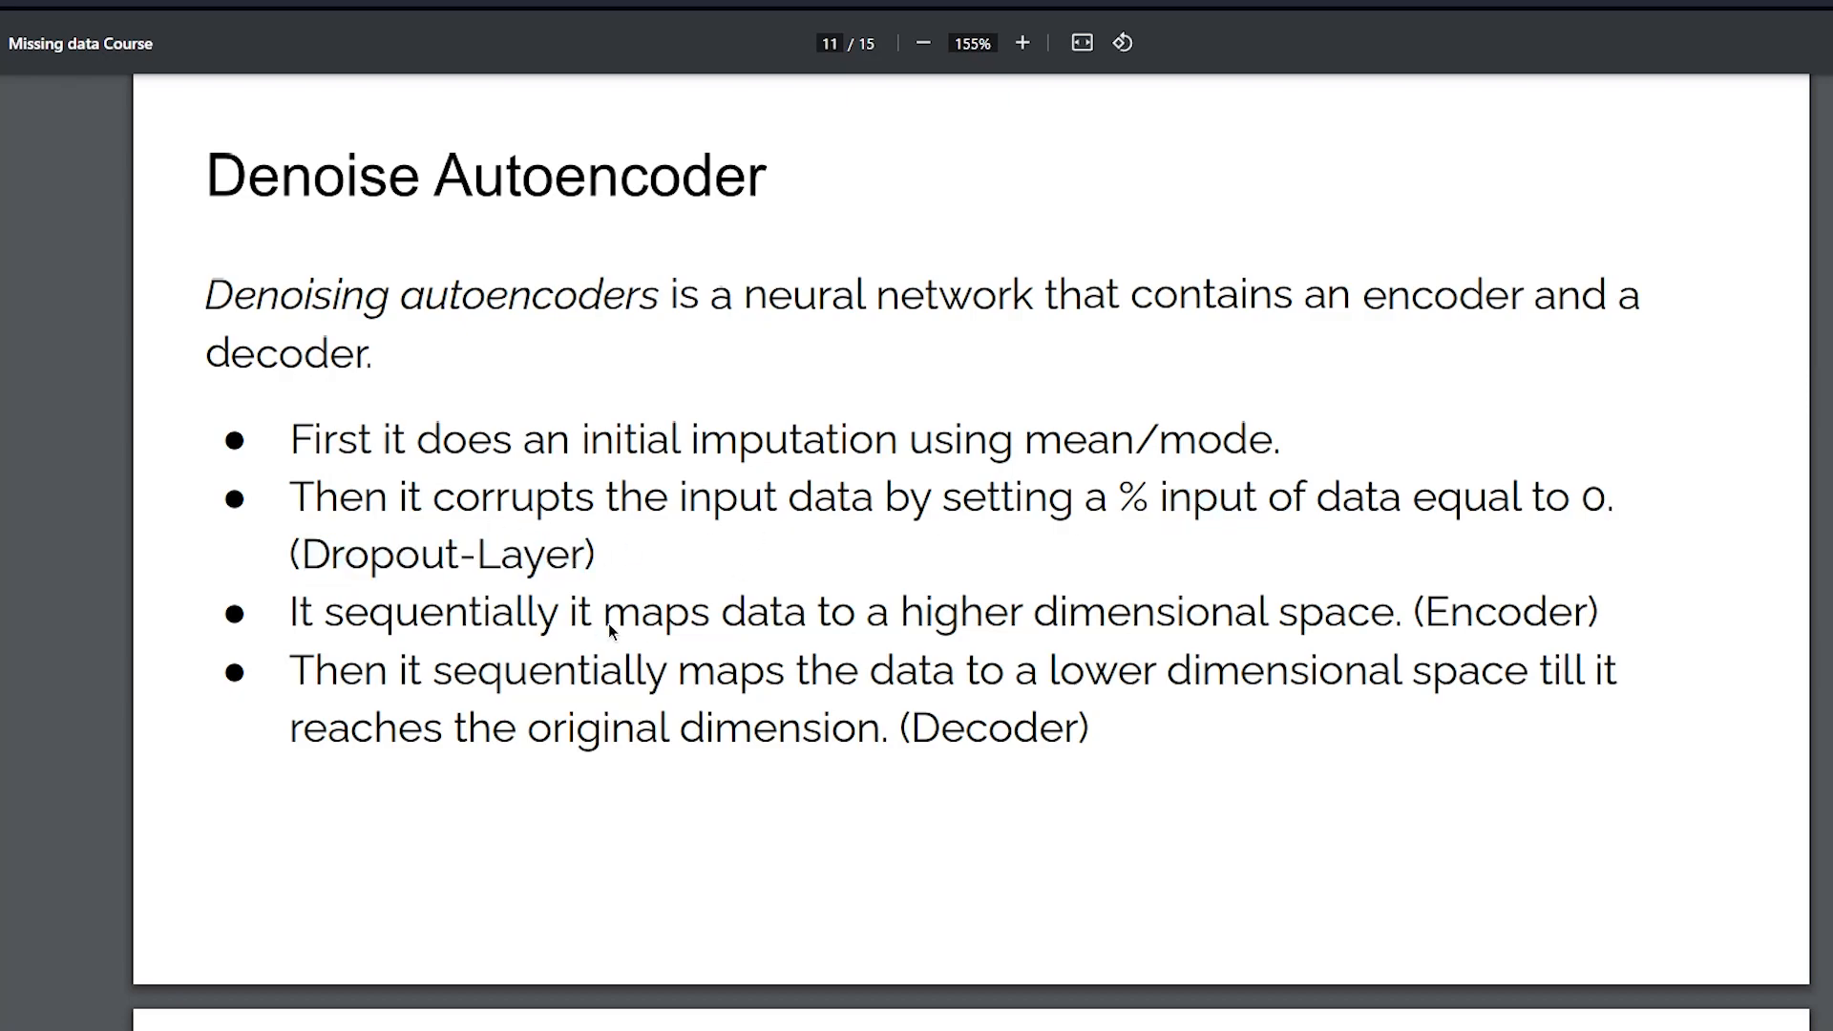
{"action": "left_click_drag", "start_coordinate": [571, 610], "coordinate": [804, 610]}
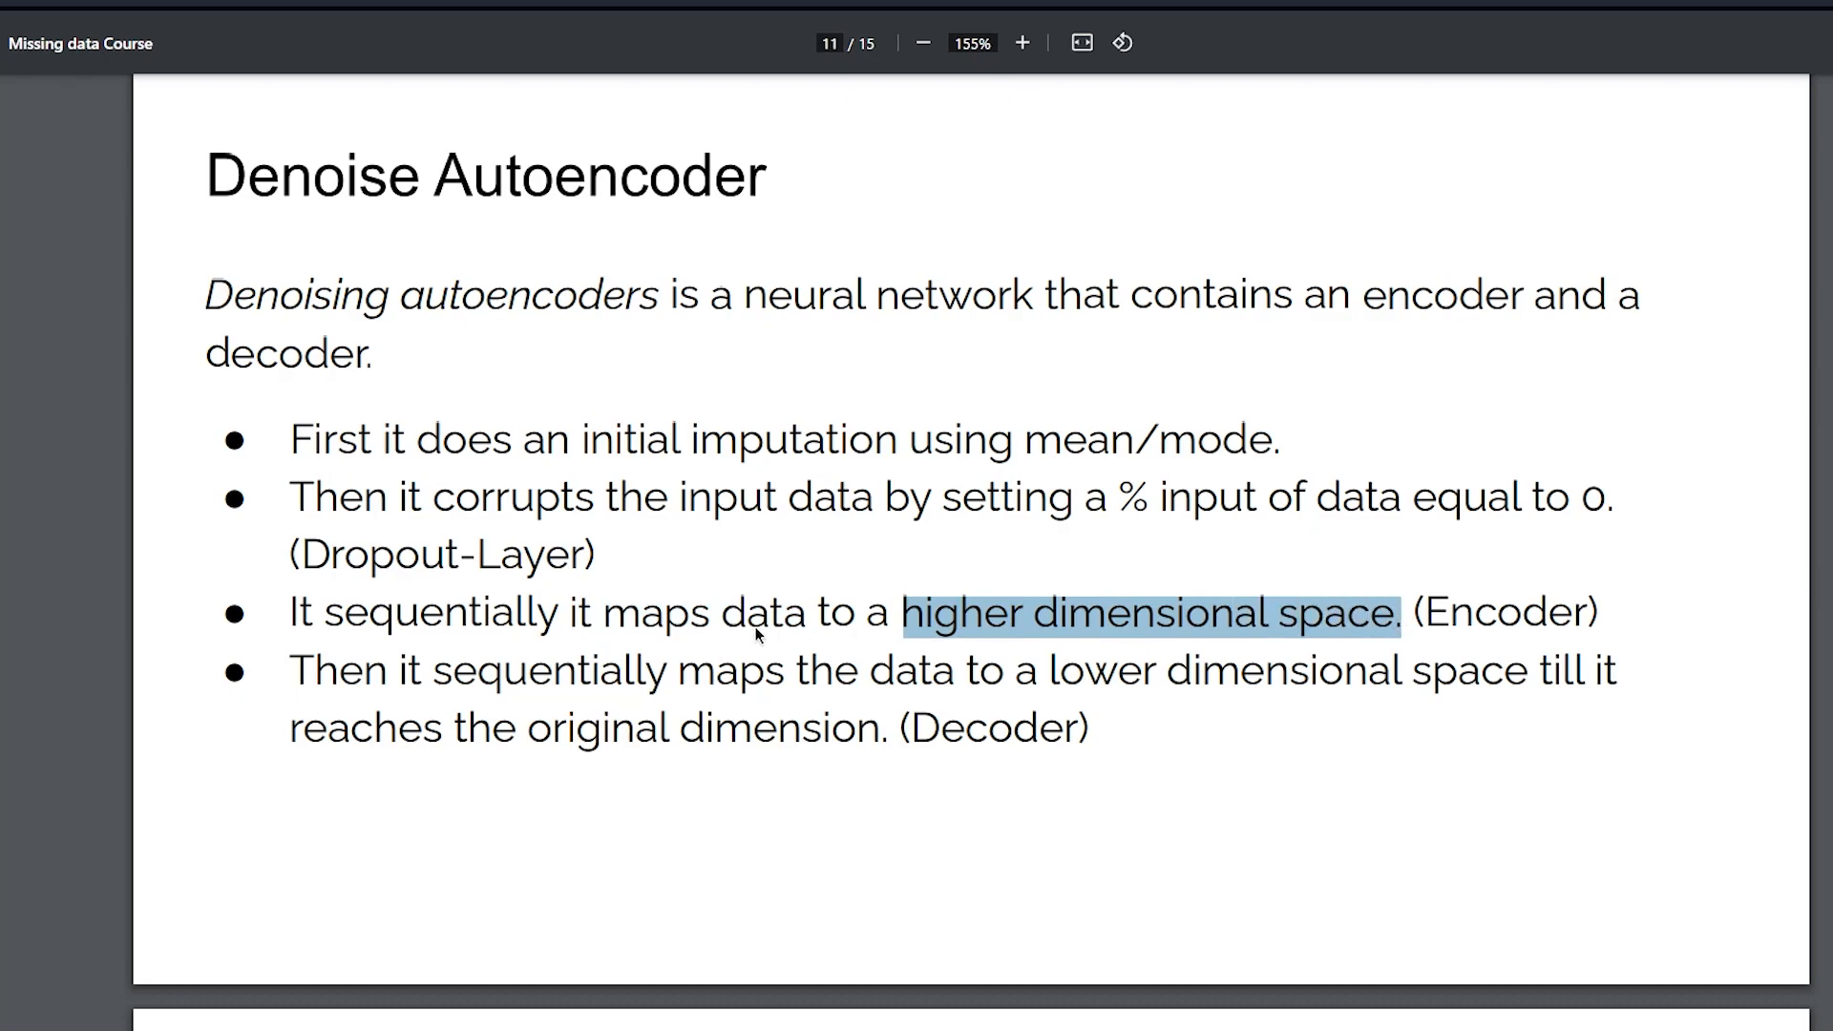
{"action": "mouse_move", "coordinate": [1449, 621]}
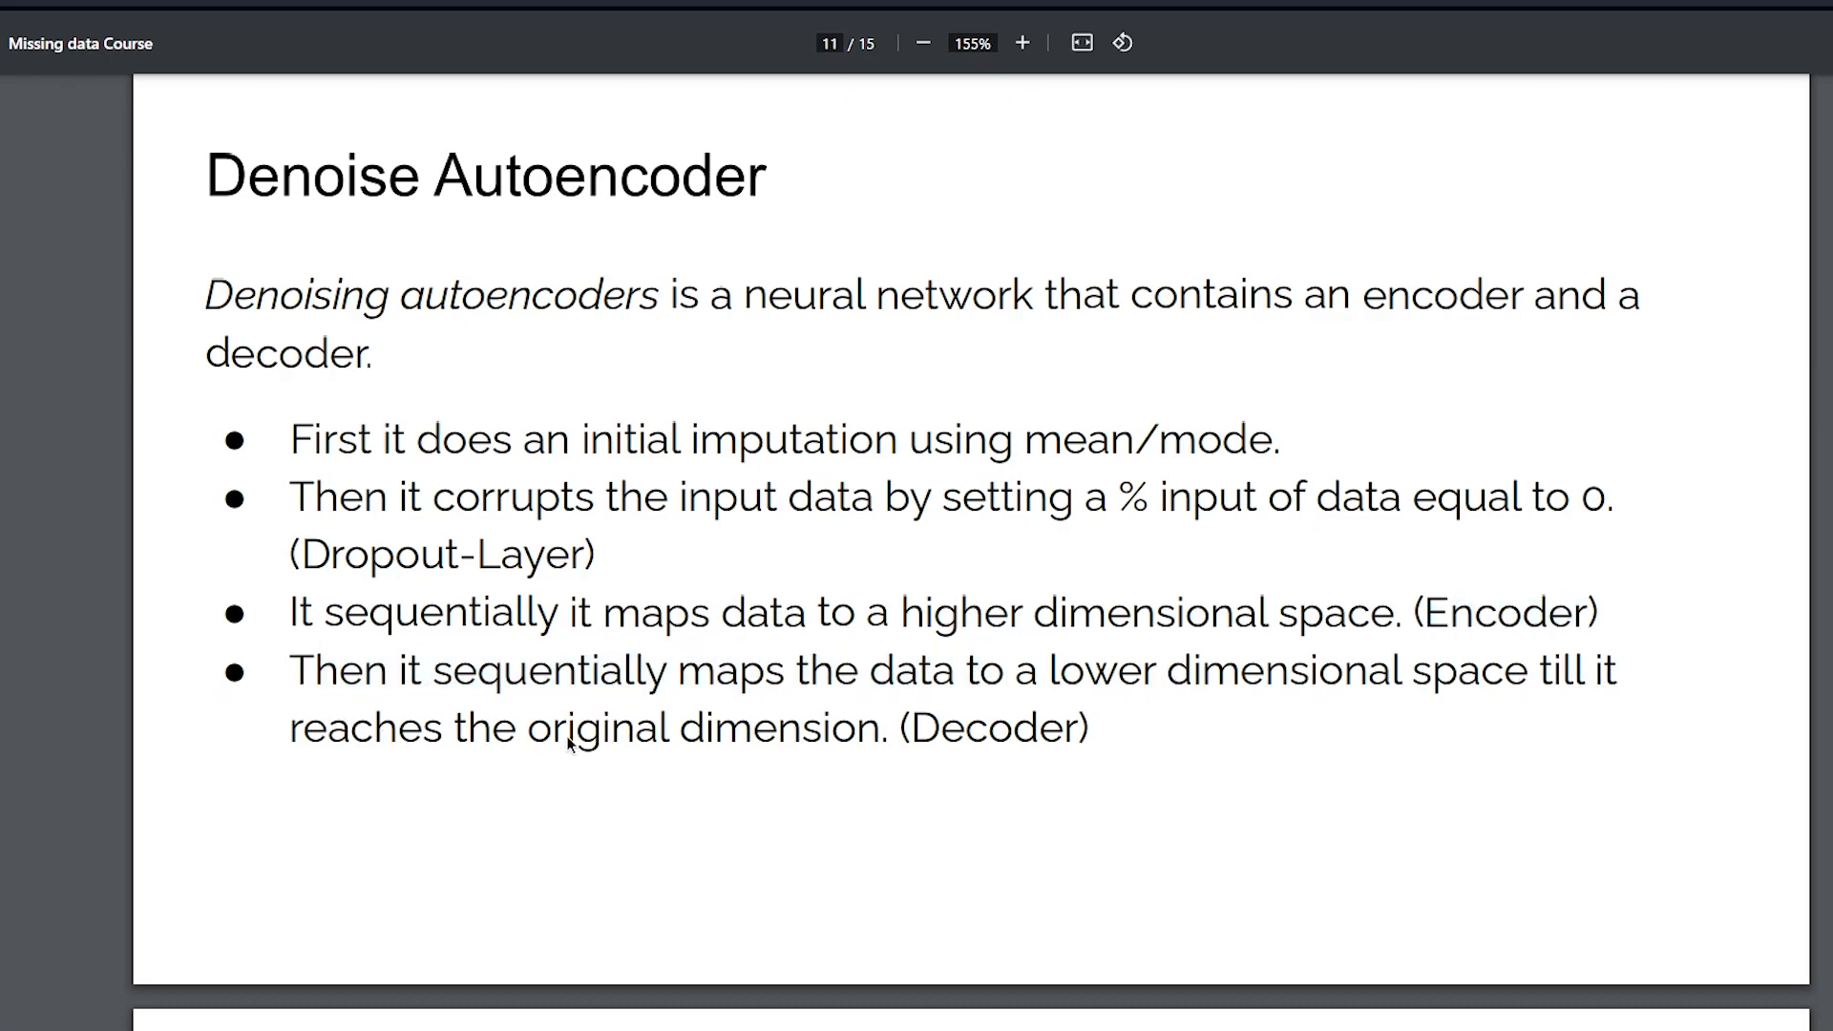
{"action": "scroll", "scroll_direction": "down", "scroll_amount": 3}
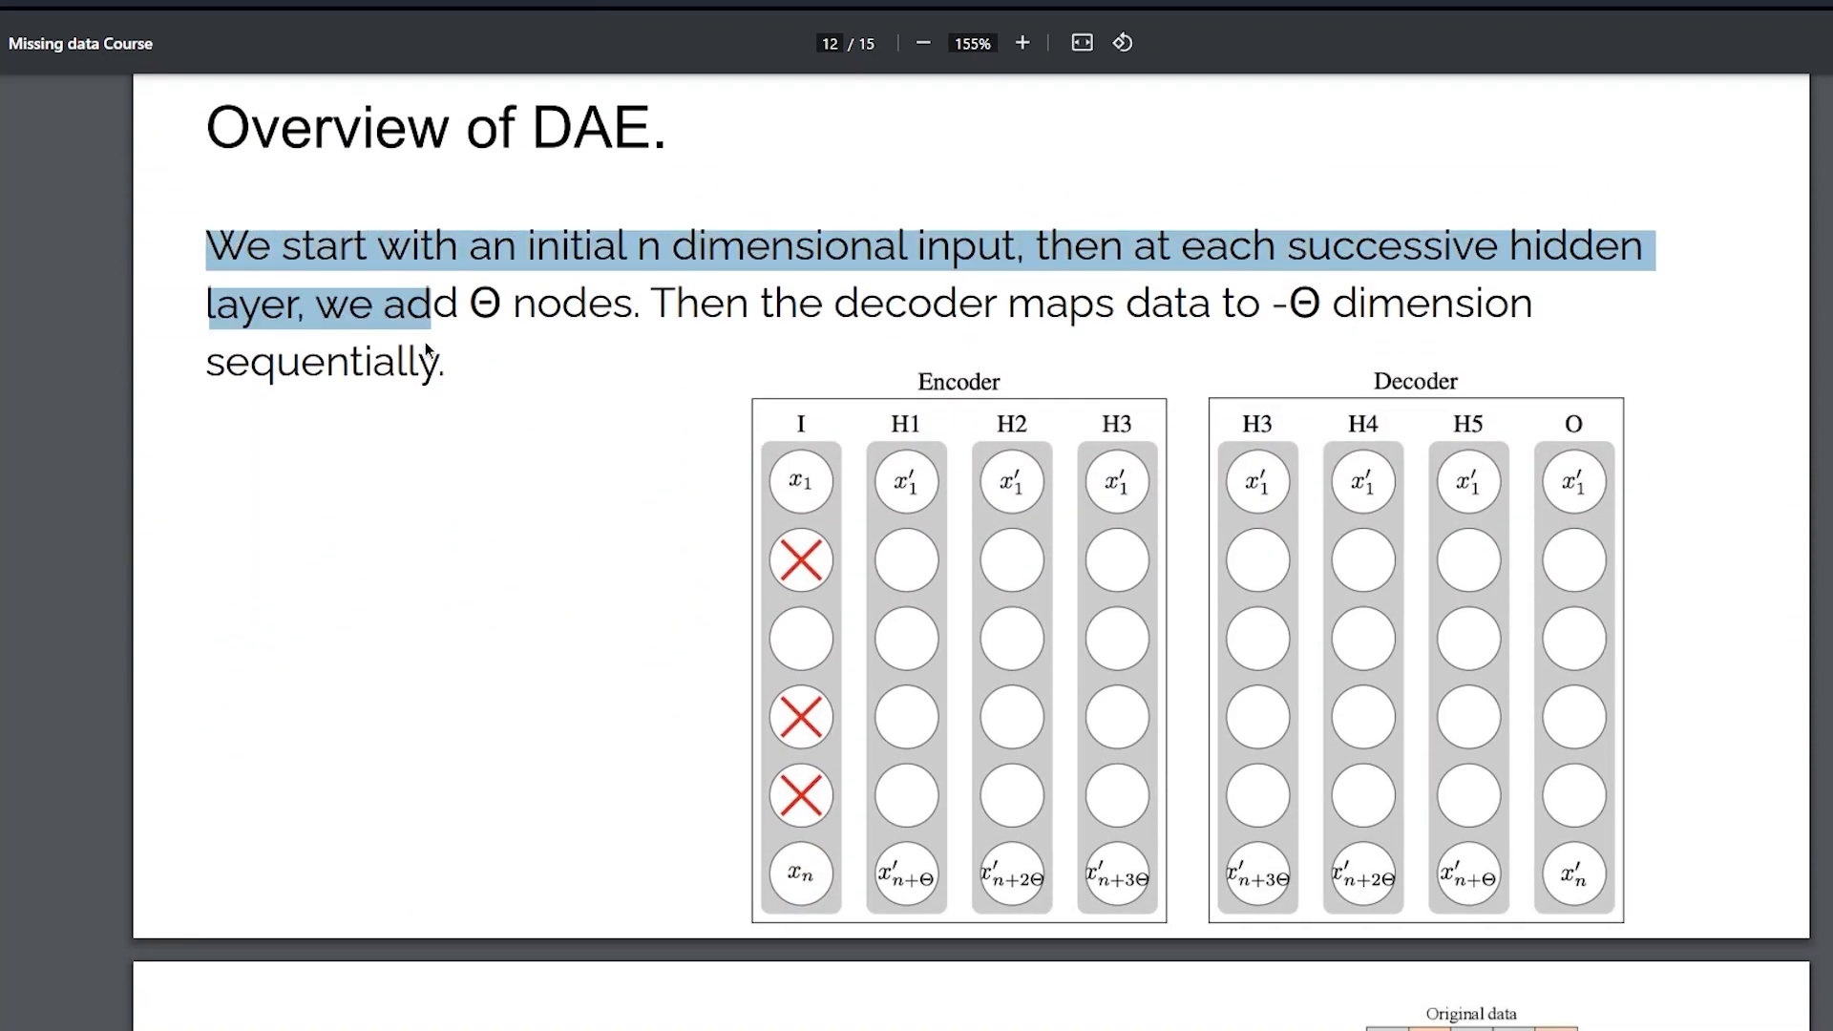
{"action": "left_click", "coordinate": [800, 343]}
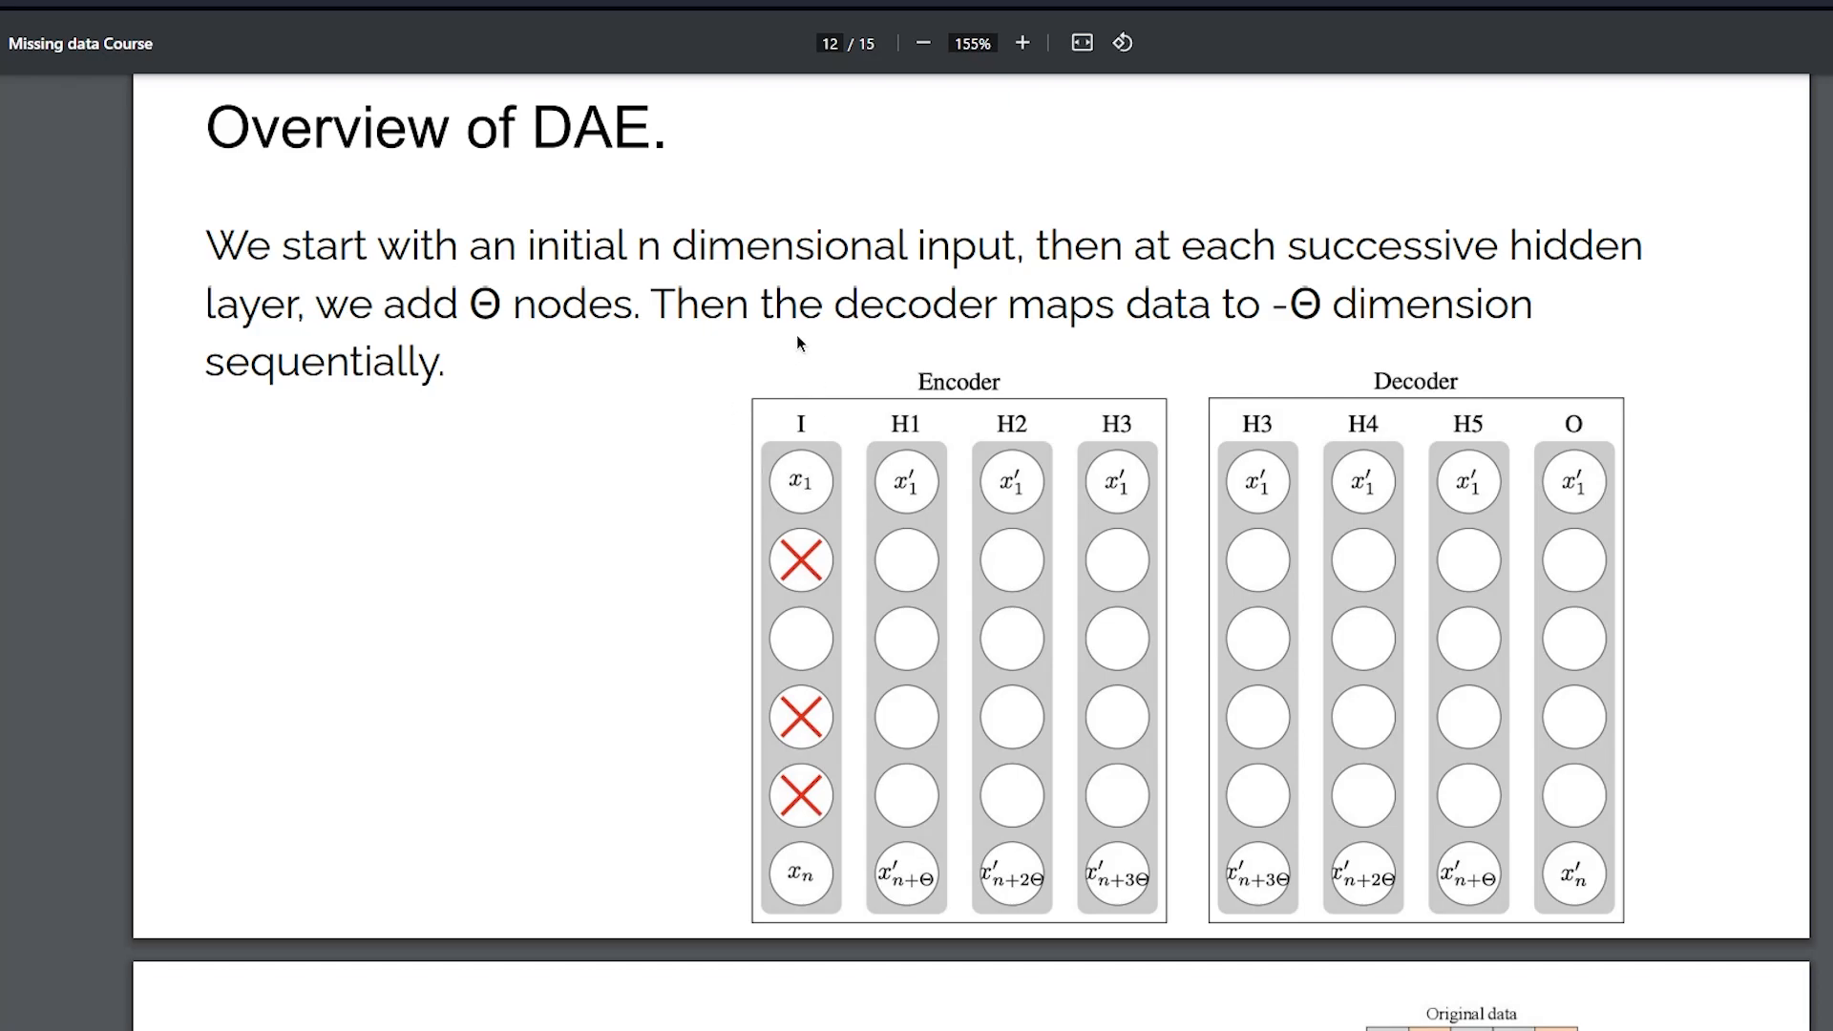
{"action": "mouse_move", "coordinate": [807, 827]}
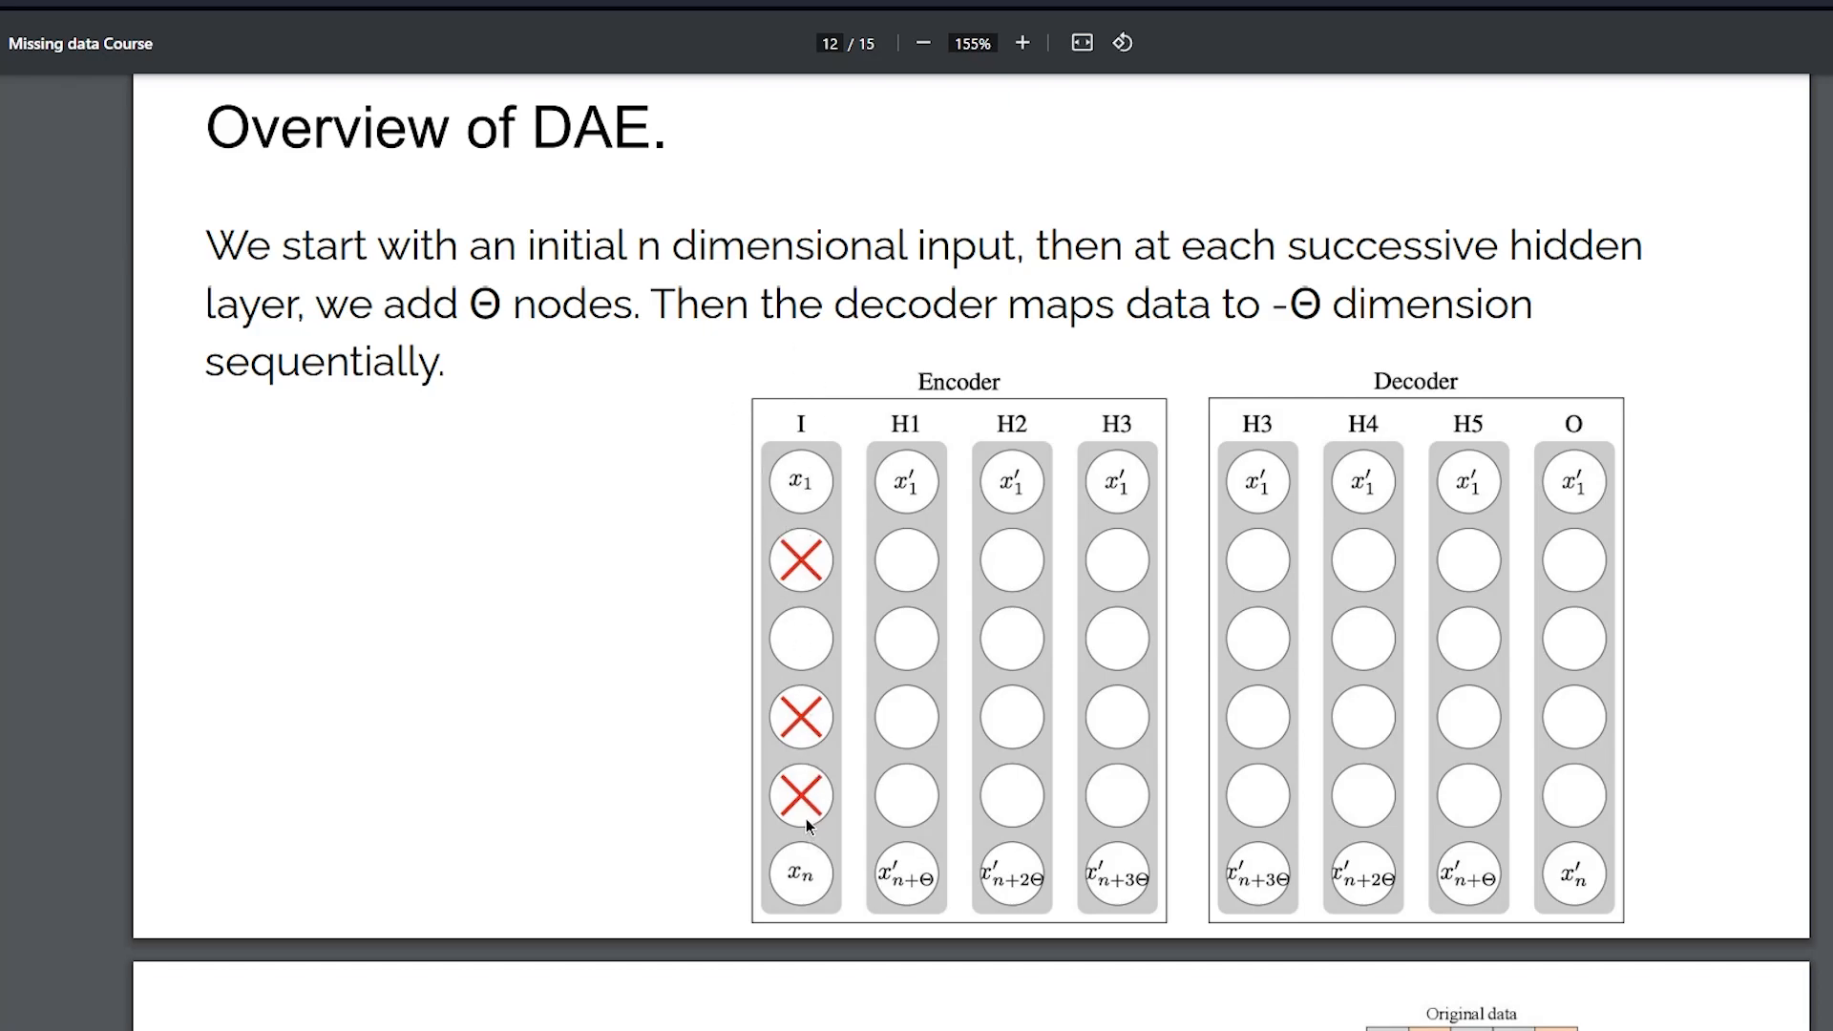
{"action": "mouse_move", "coordinate": [619, 338]}
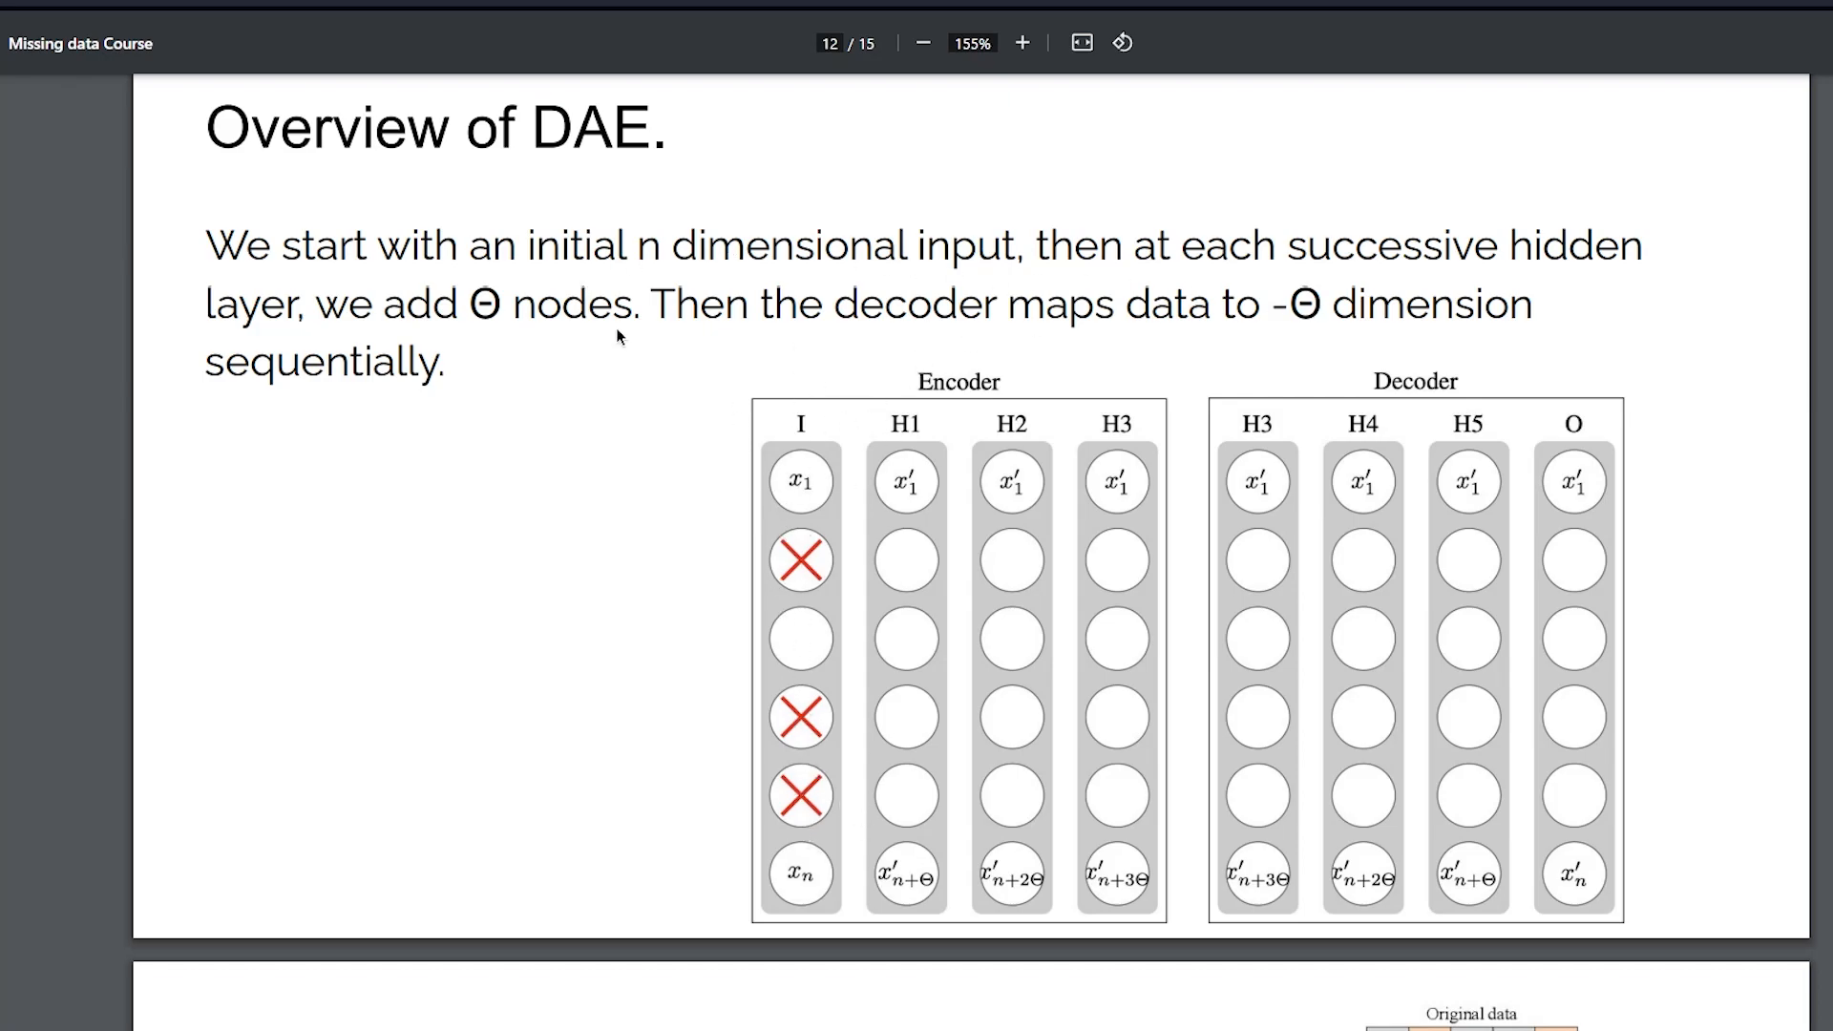
{"action": "mouse_move", "coordinate": [947, 439]}
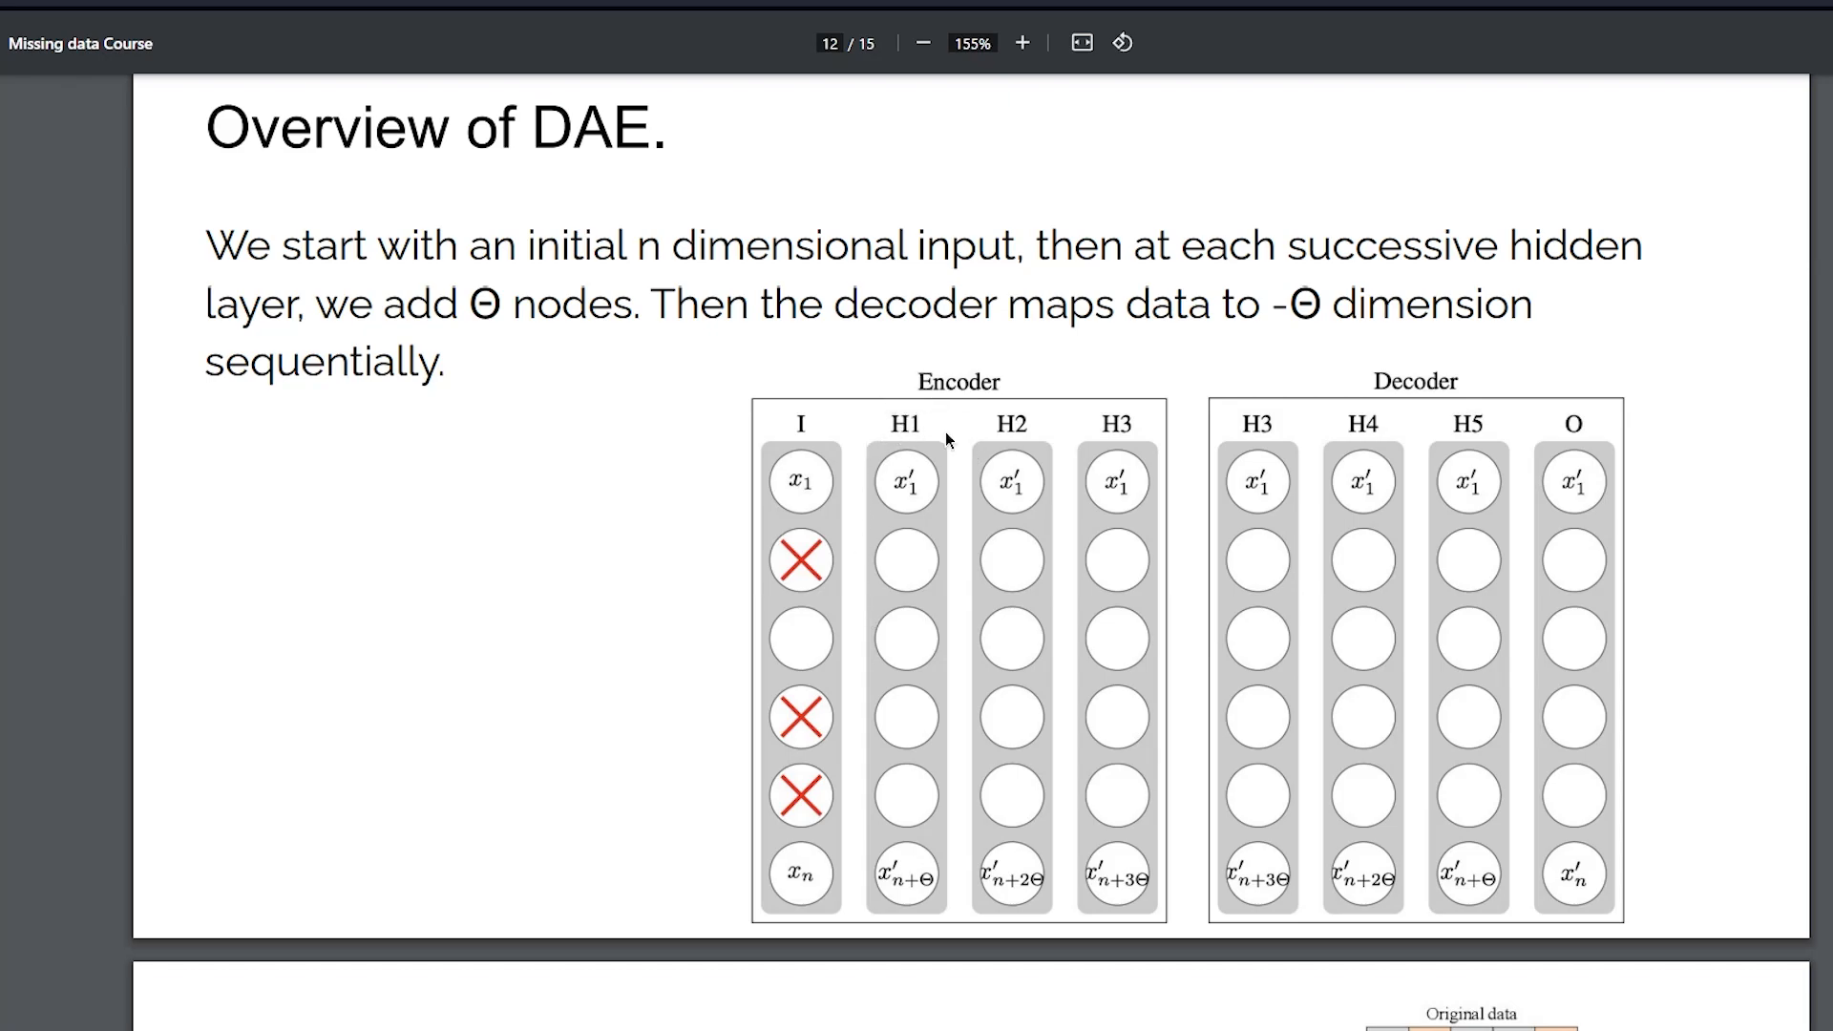
{"action": "mouse_move", "coordinate": [910, 891]}
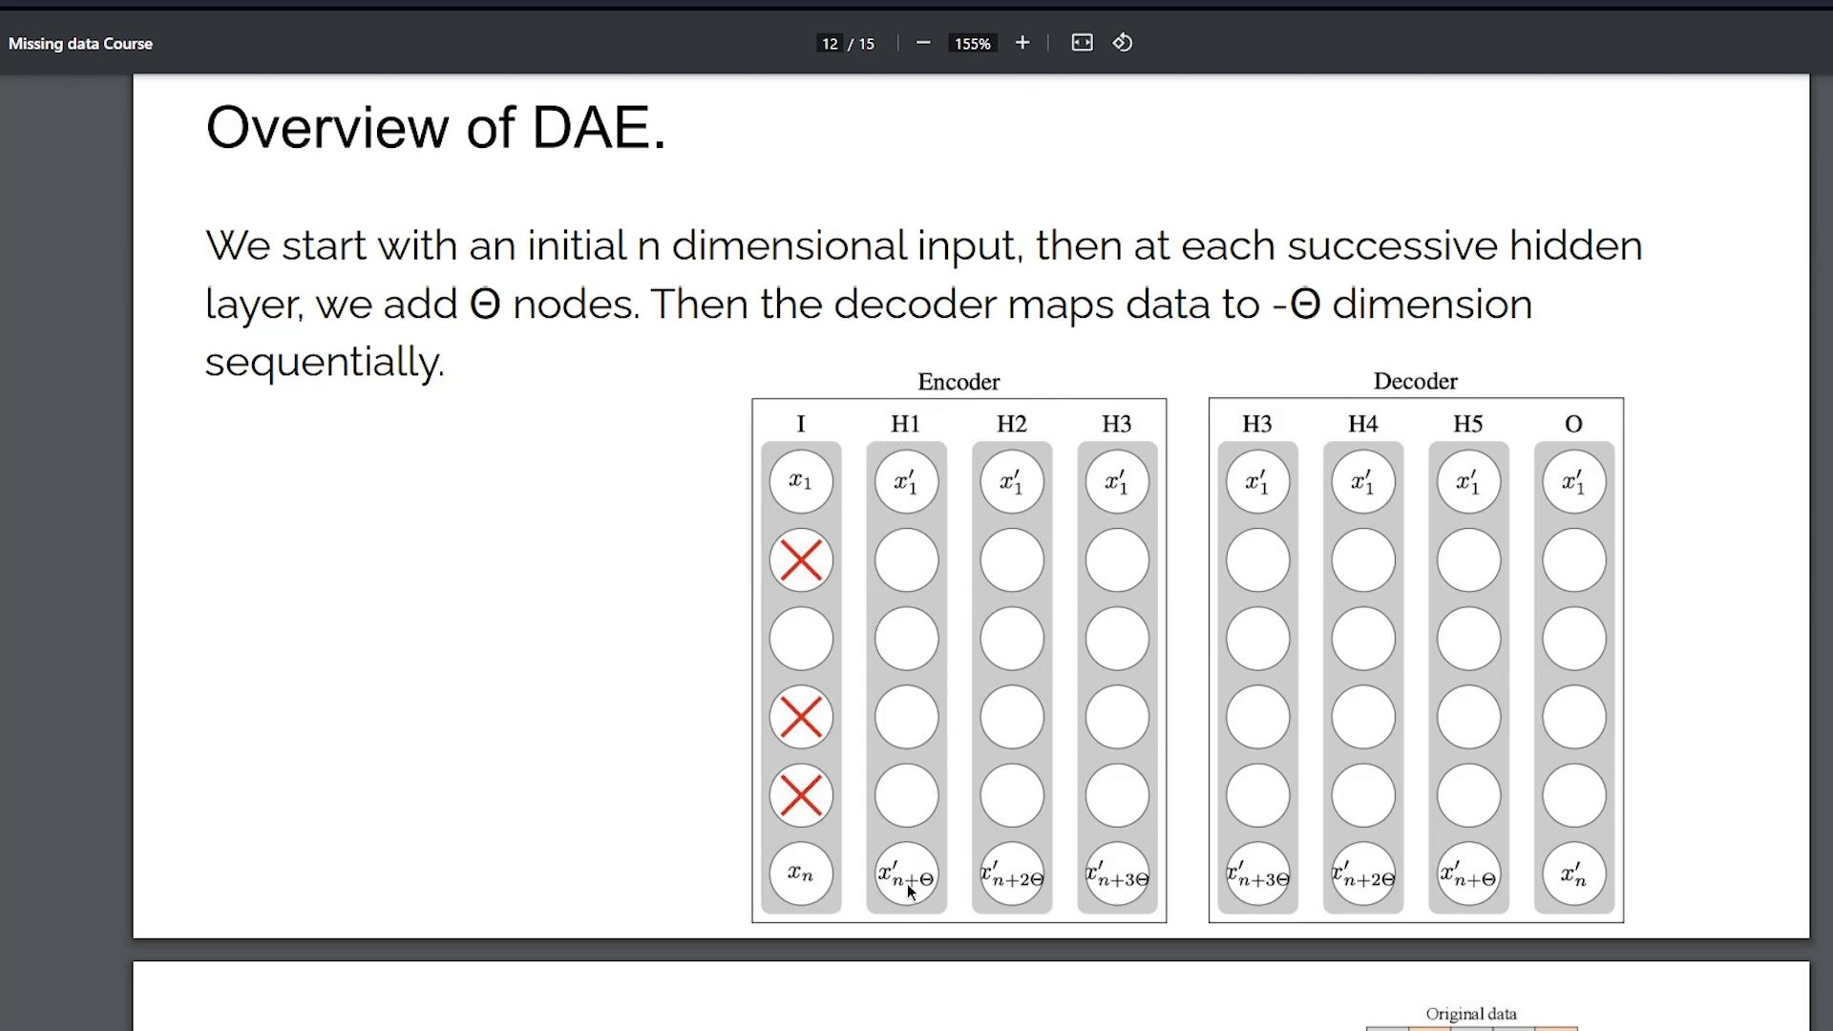
{"action": "mouse_move", "coordinate": [891, 473]}
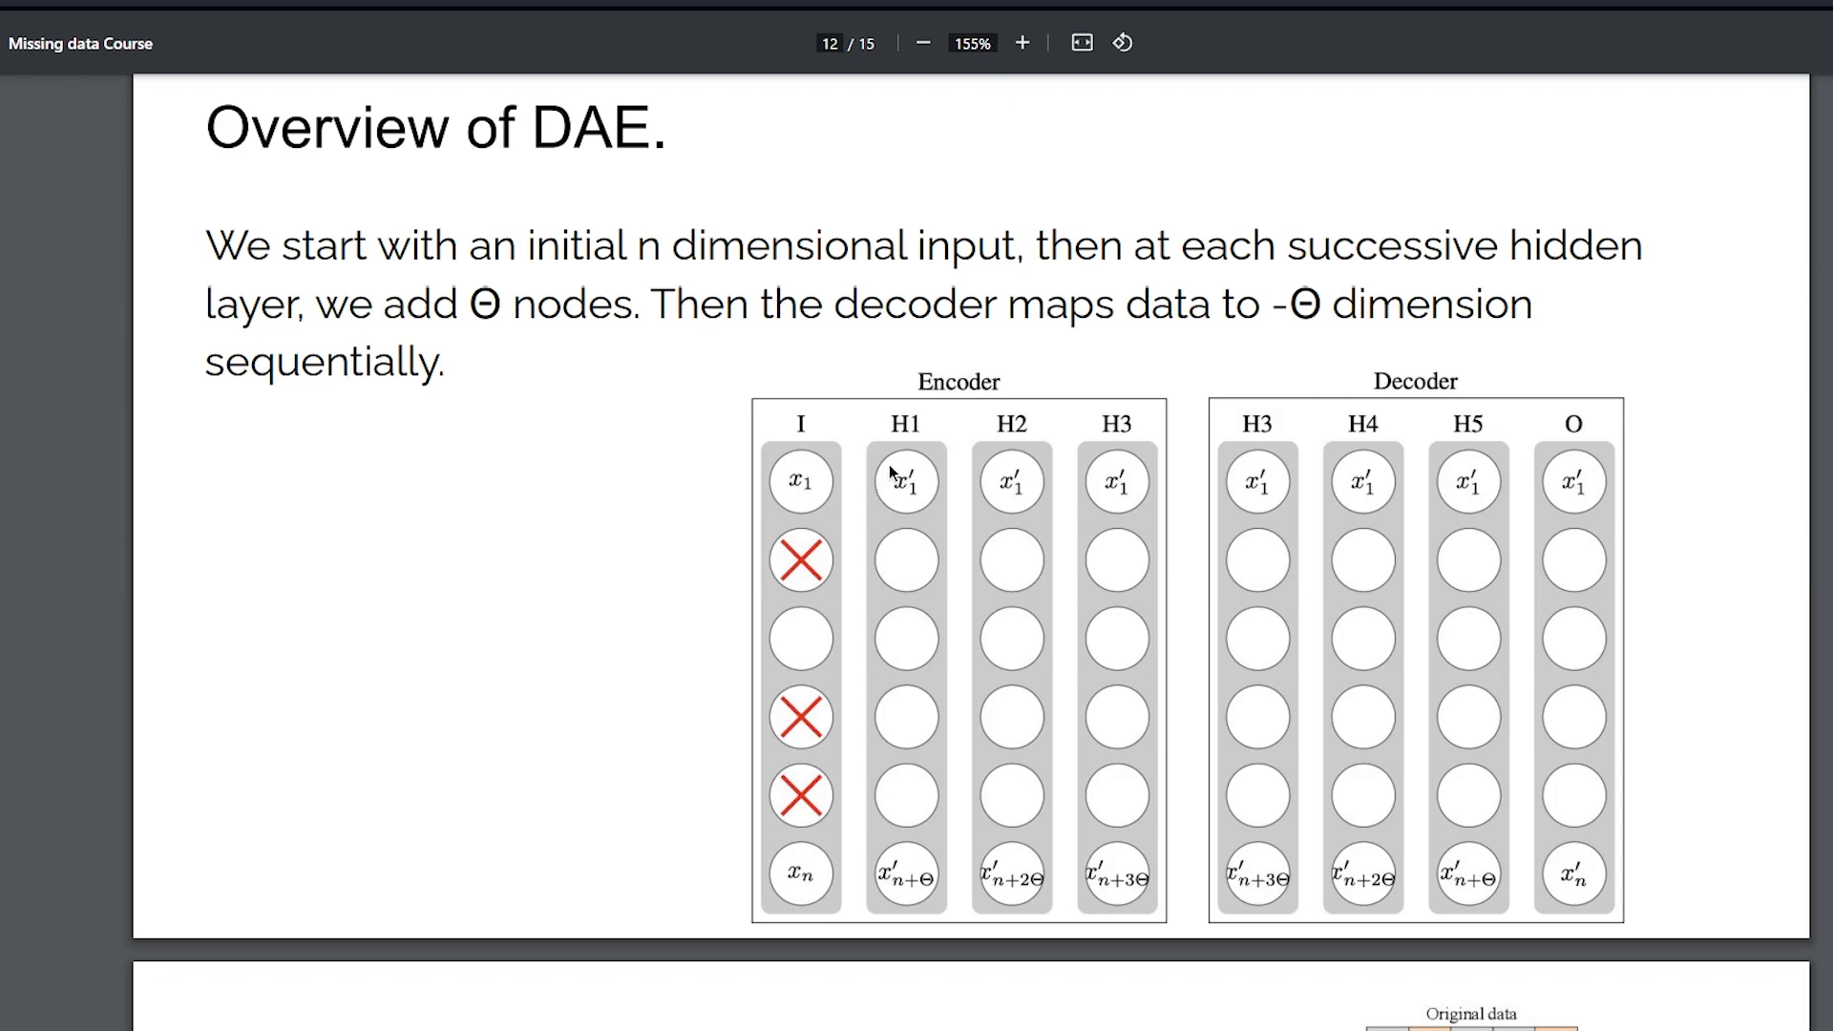
{"action": "mouse_move", "coordinate": [1163, 462]}
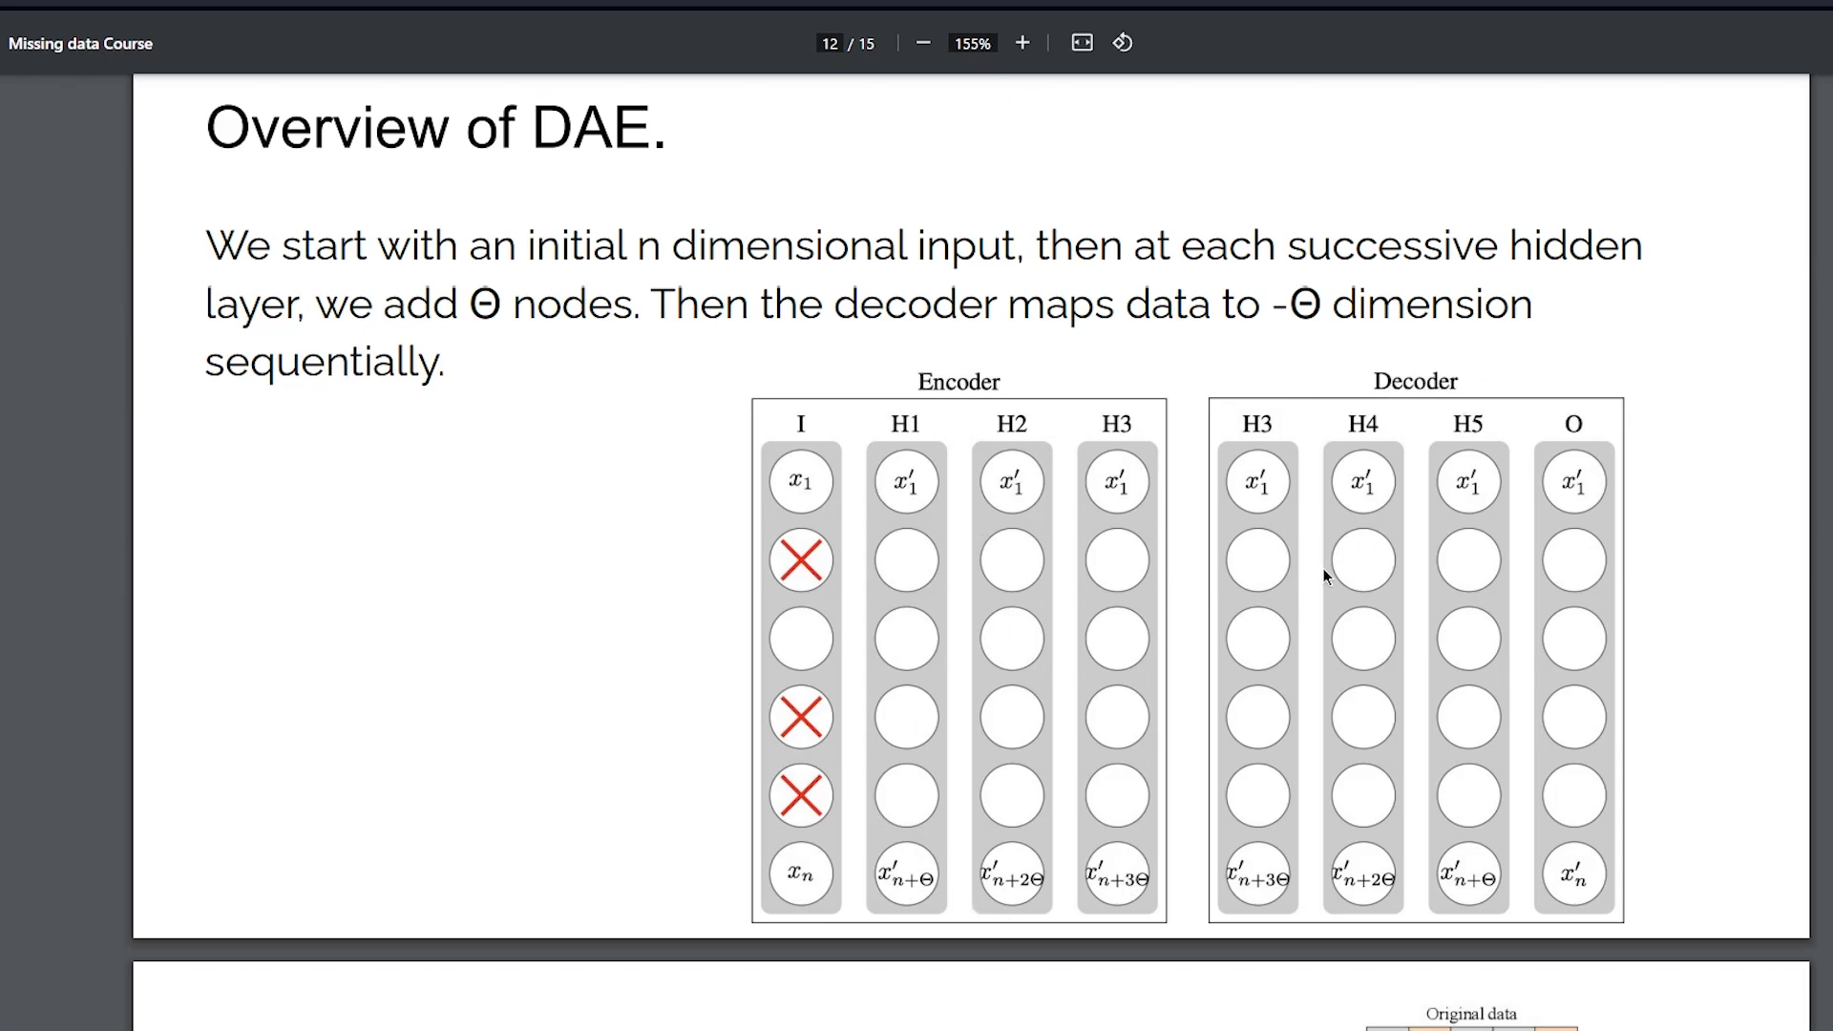
{"action": "mouse_move", "coordinate": [1175, 890]}
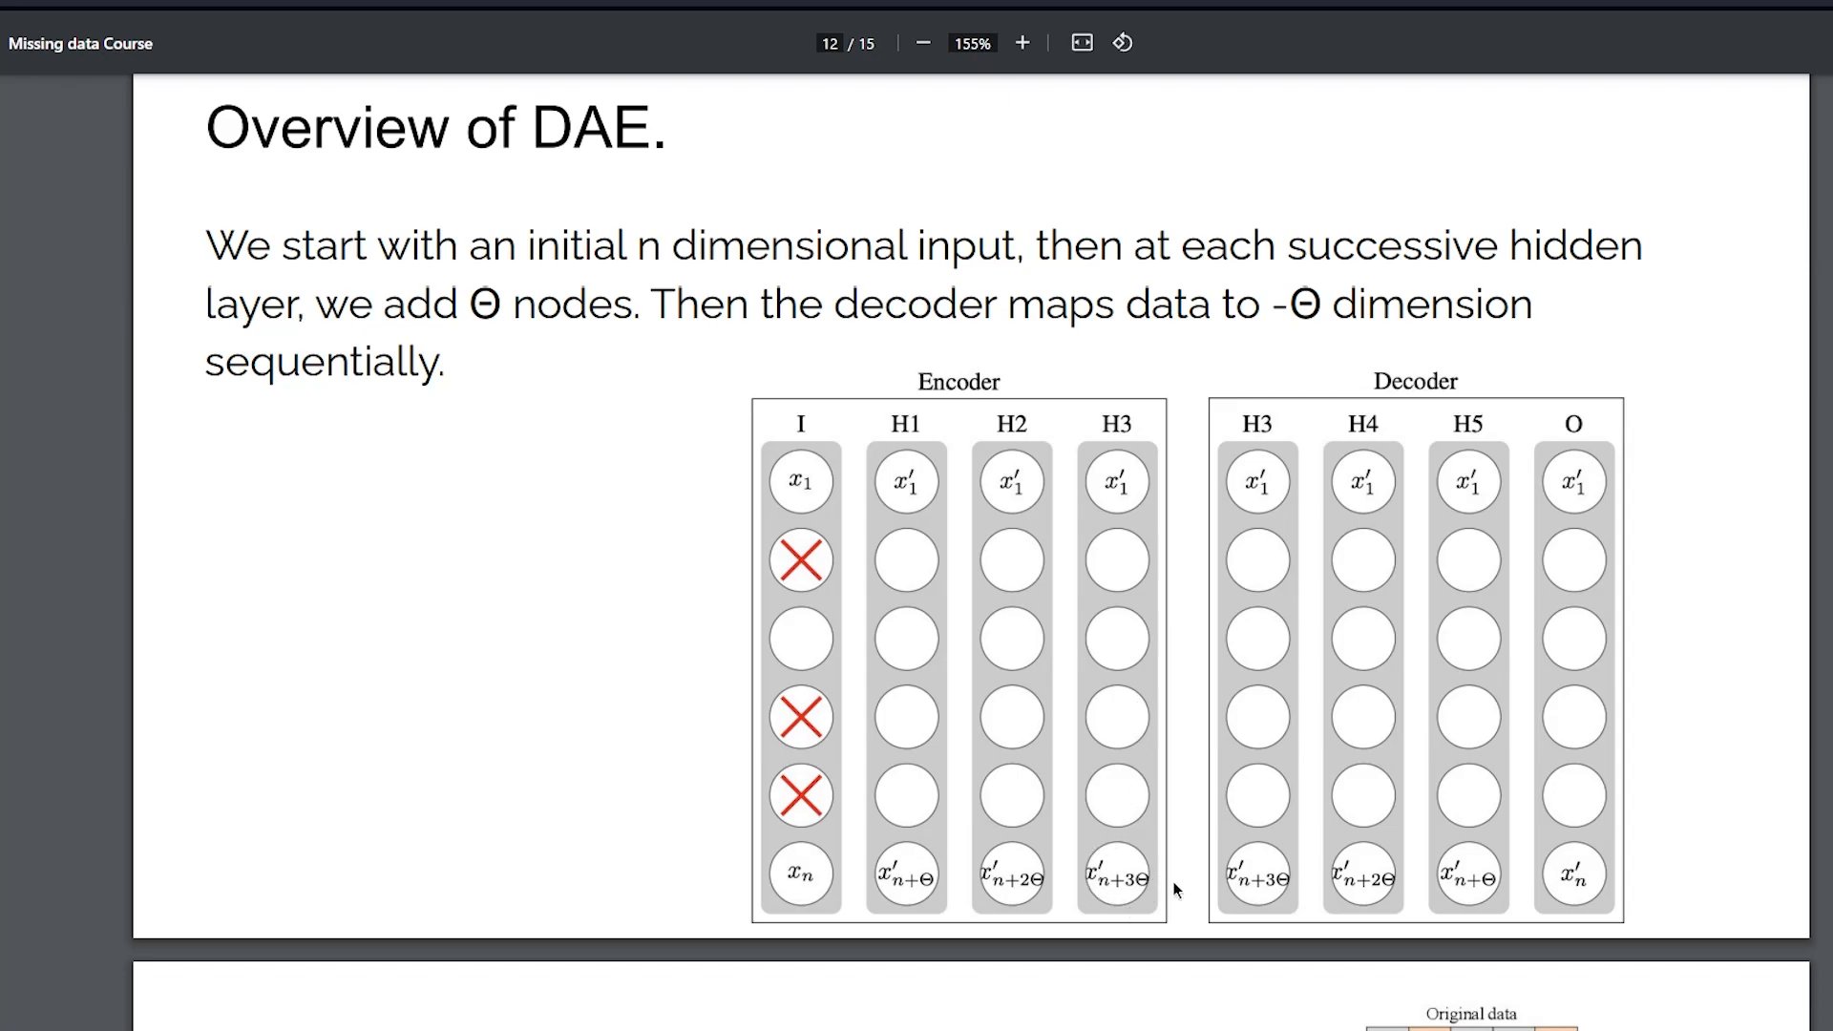
{"action": "mouse_move", "coordinate": [1248, 885]}
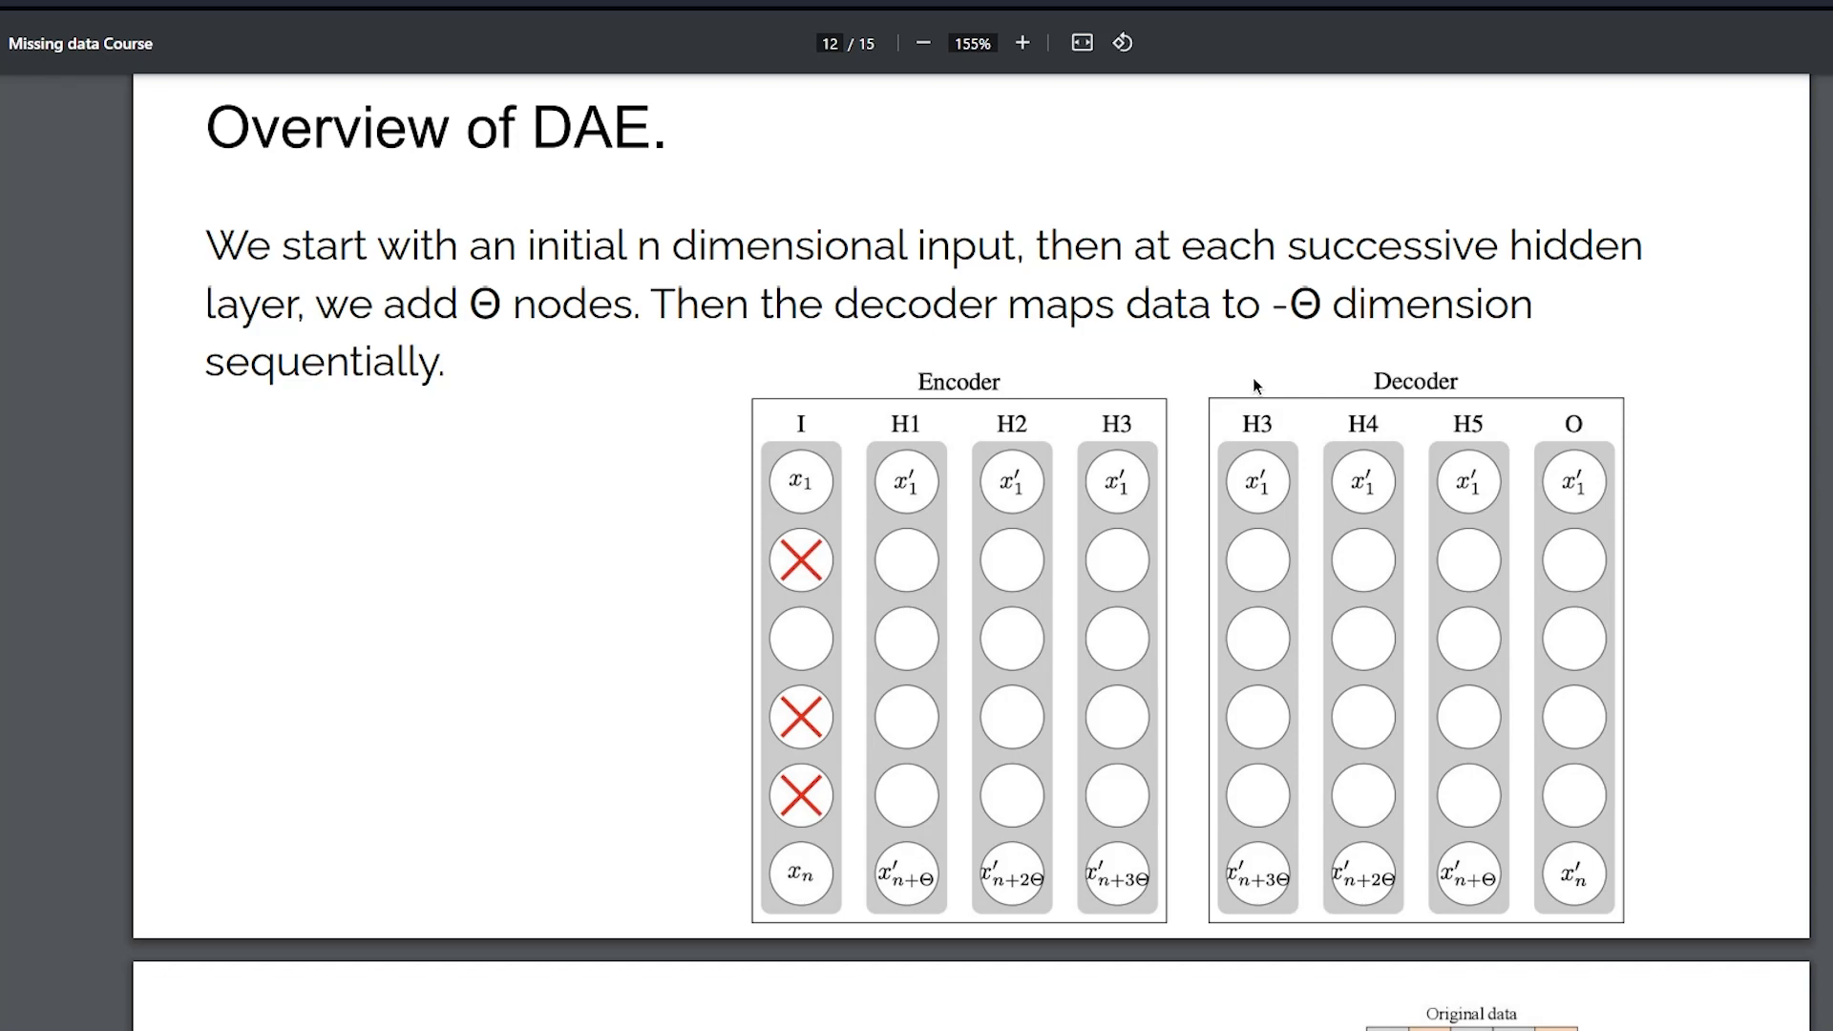
{"action": "mouse_move", "coordinate": [1569, 886]}
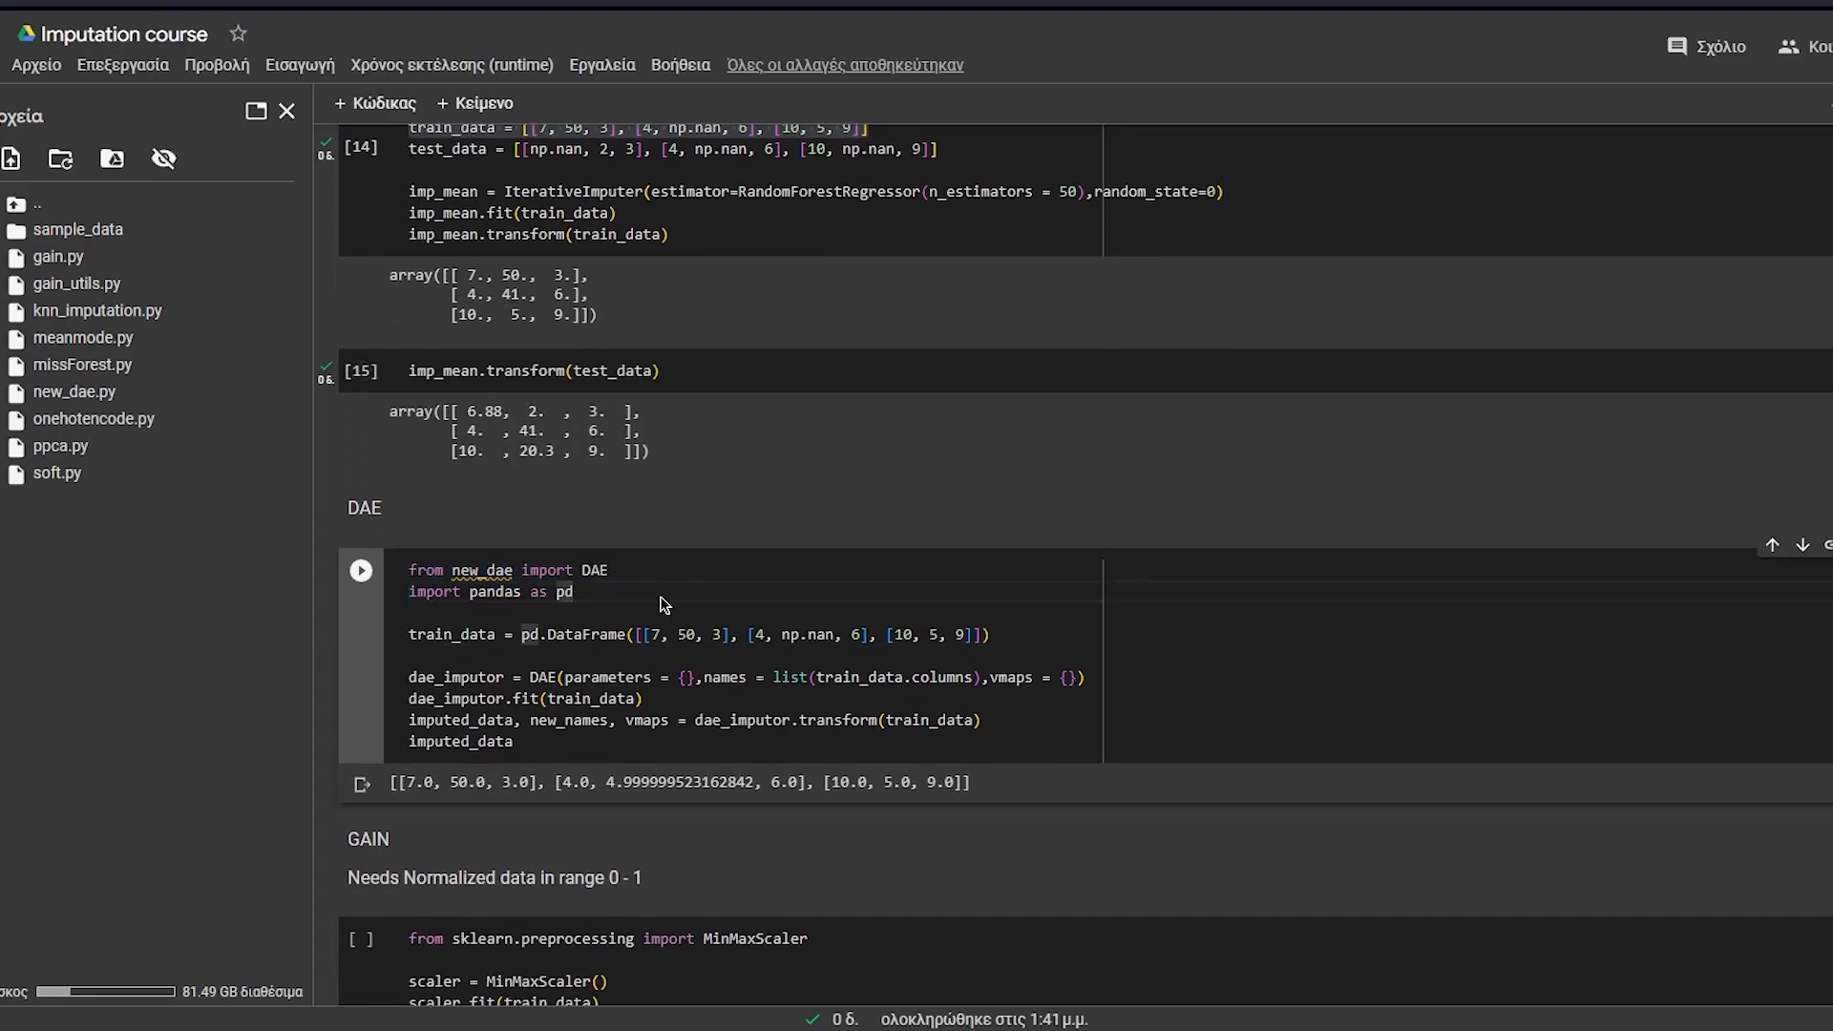
{"action": "left_click", "coordinate": [542, 655]}
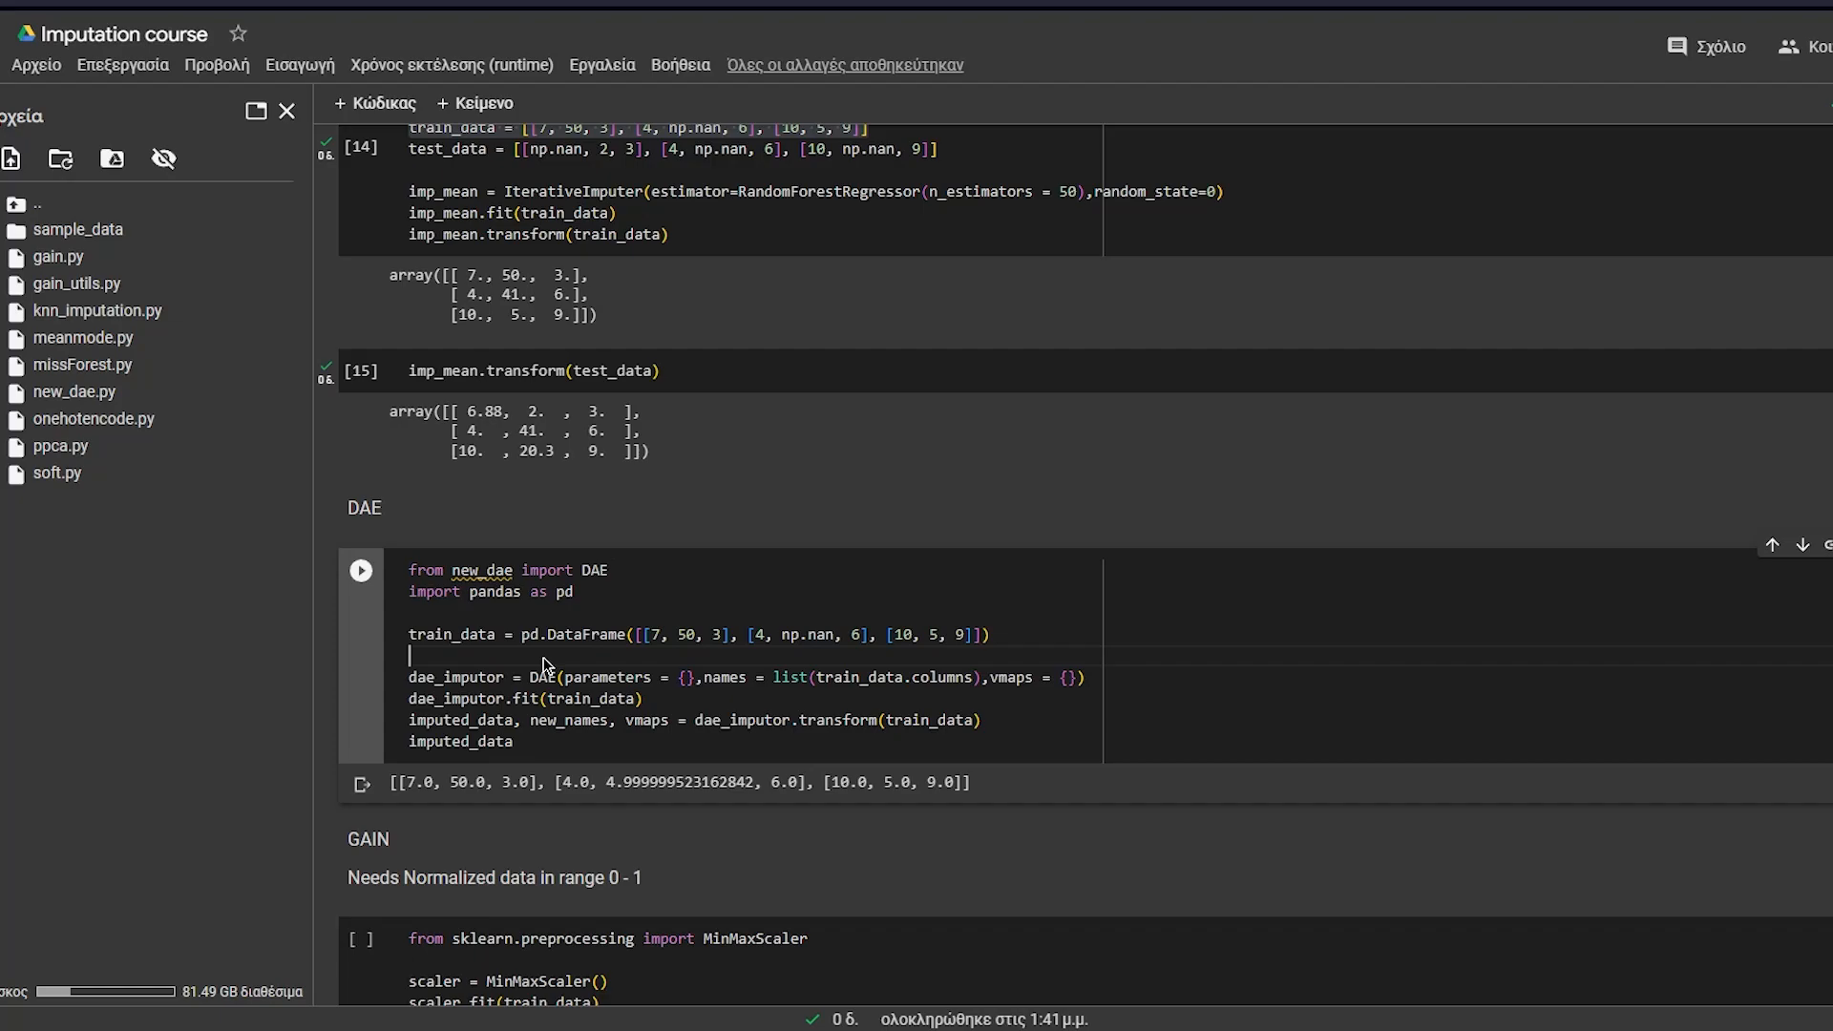
{"action": "double_click", "coordinate": [594, 571]}
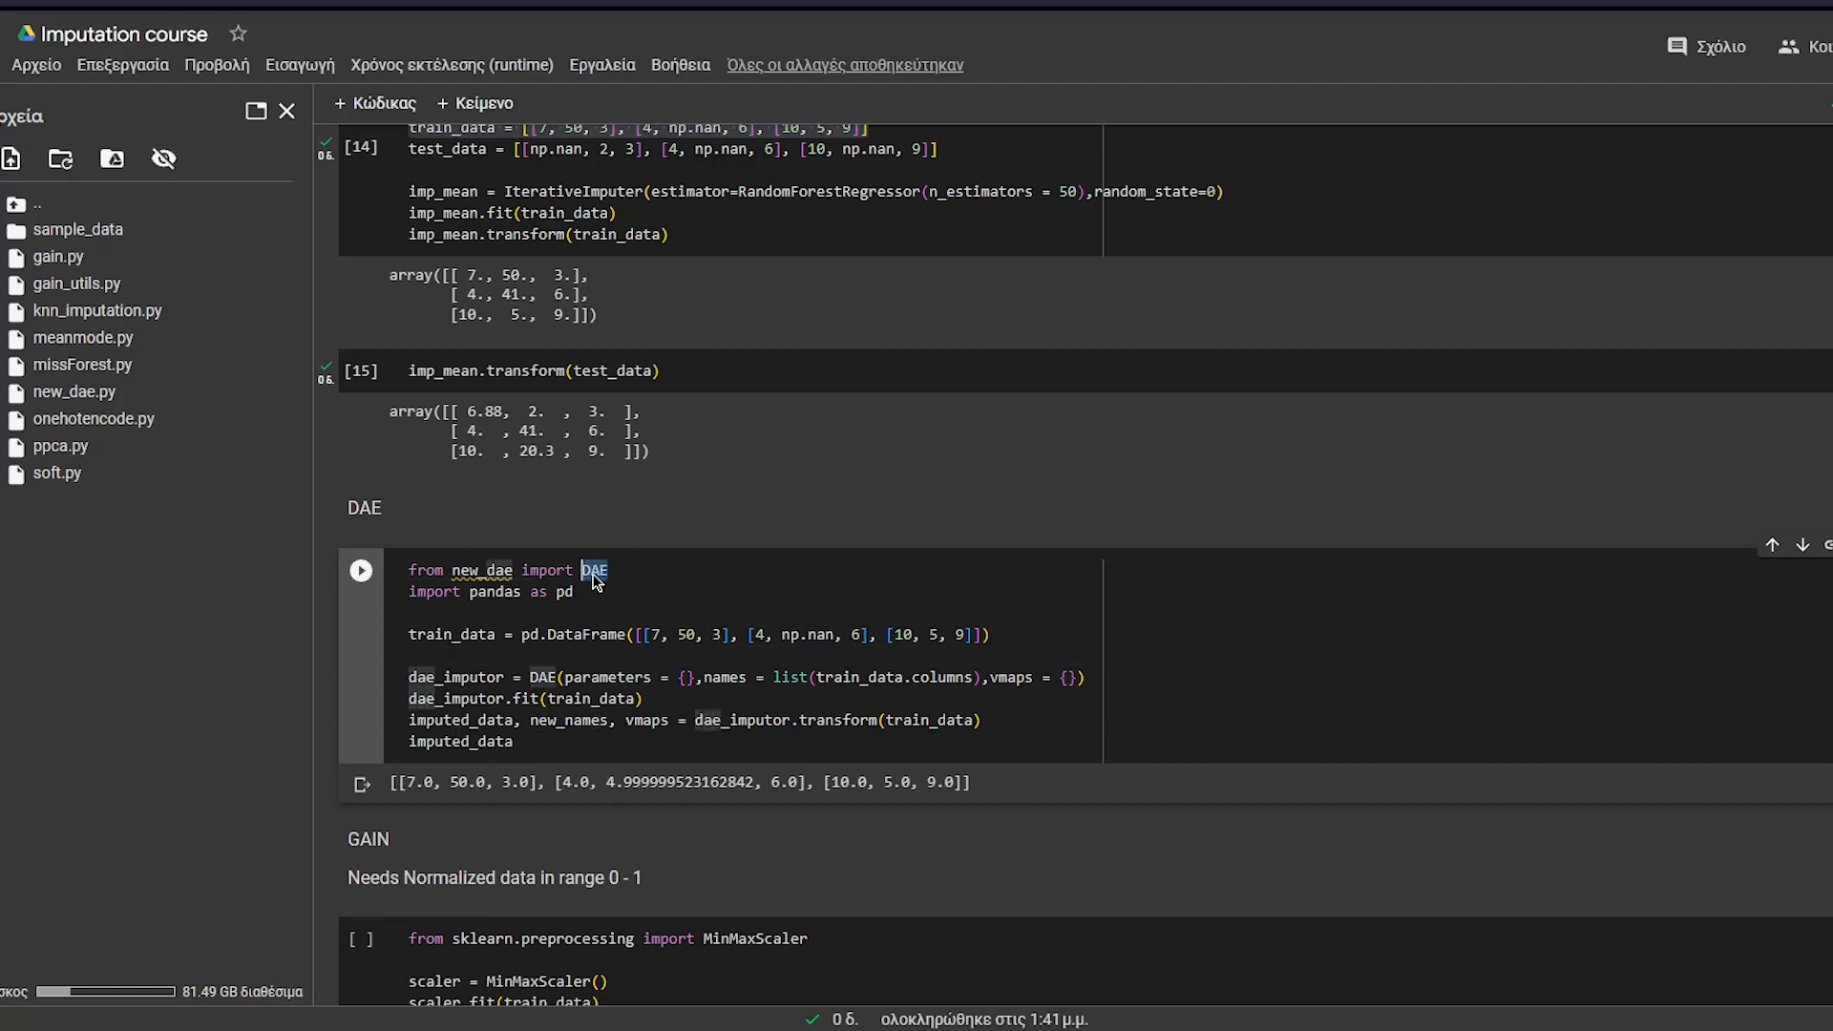
{"action": "mouse_move", "coordinate": [74, 392]}
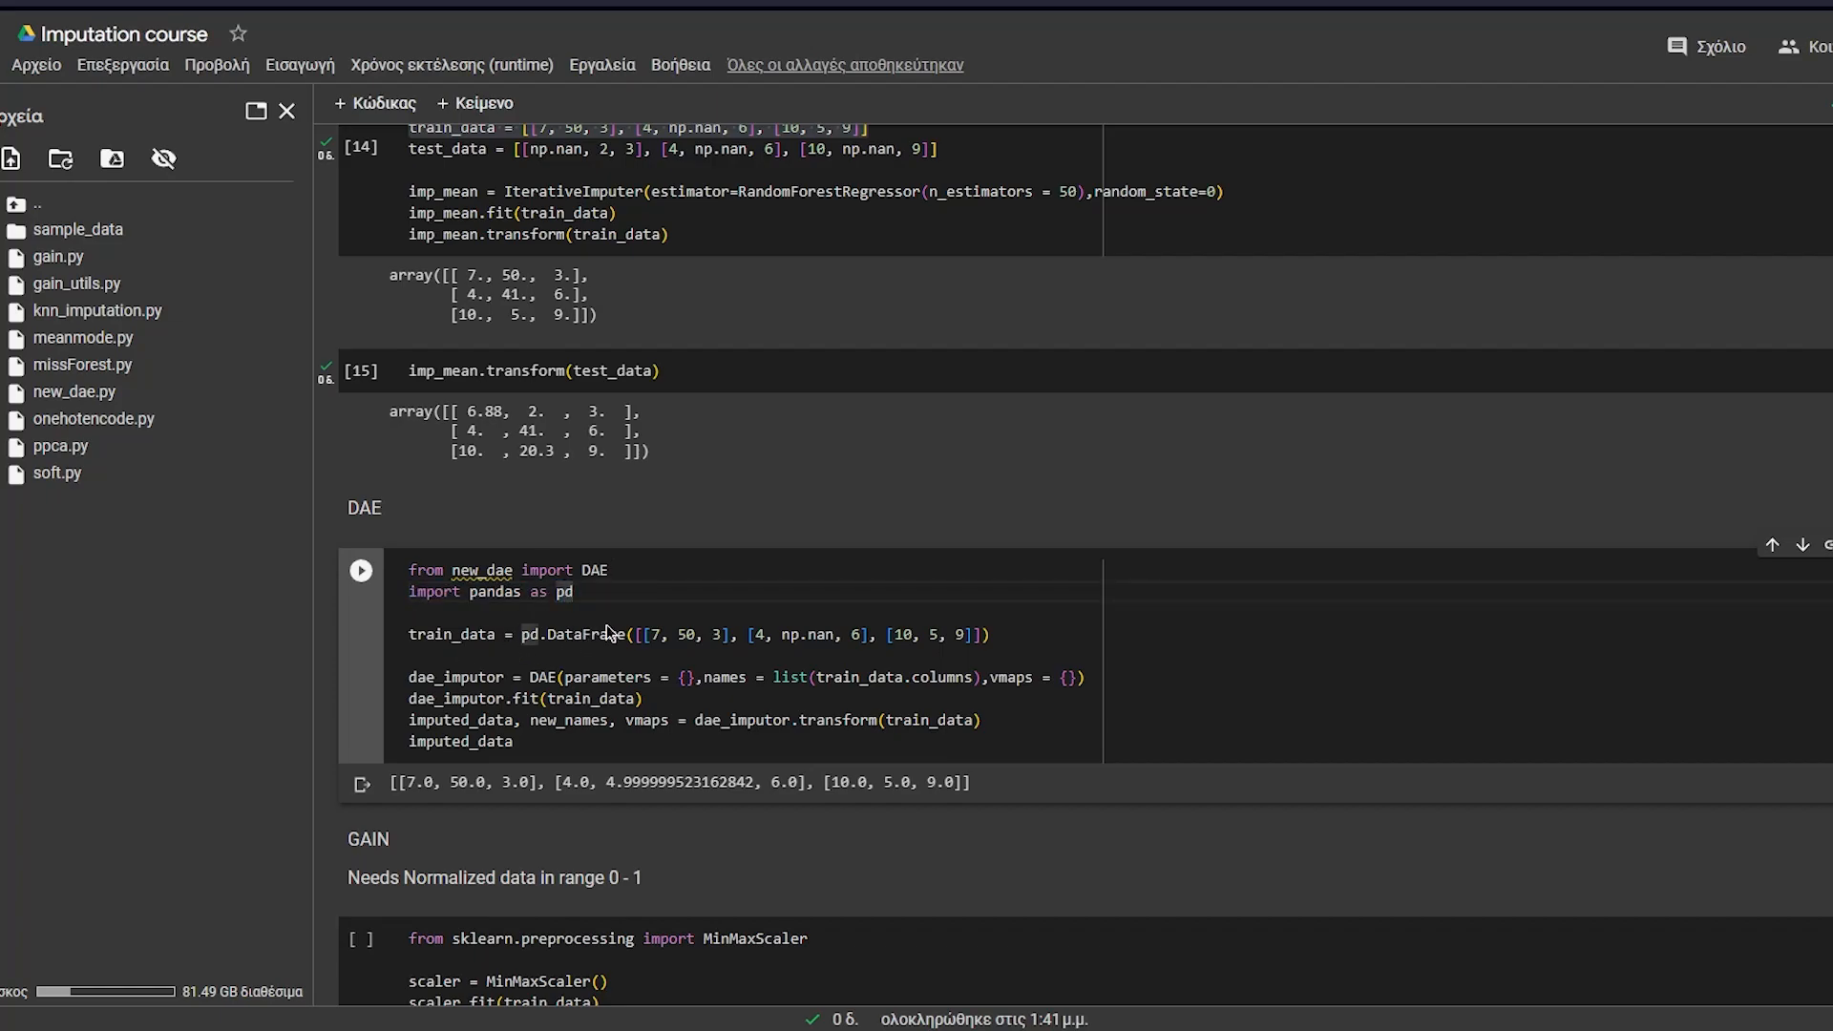
{"action": "double_click", "coordinate": [543, 677]}
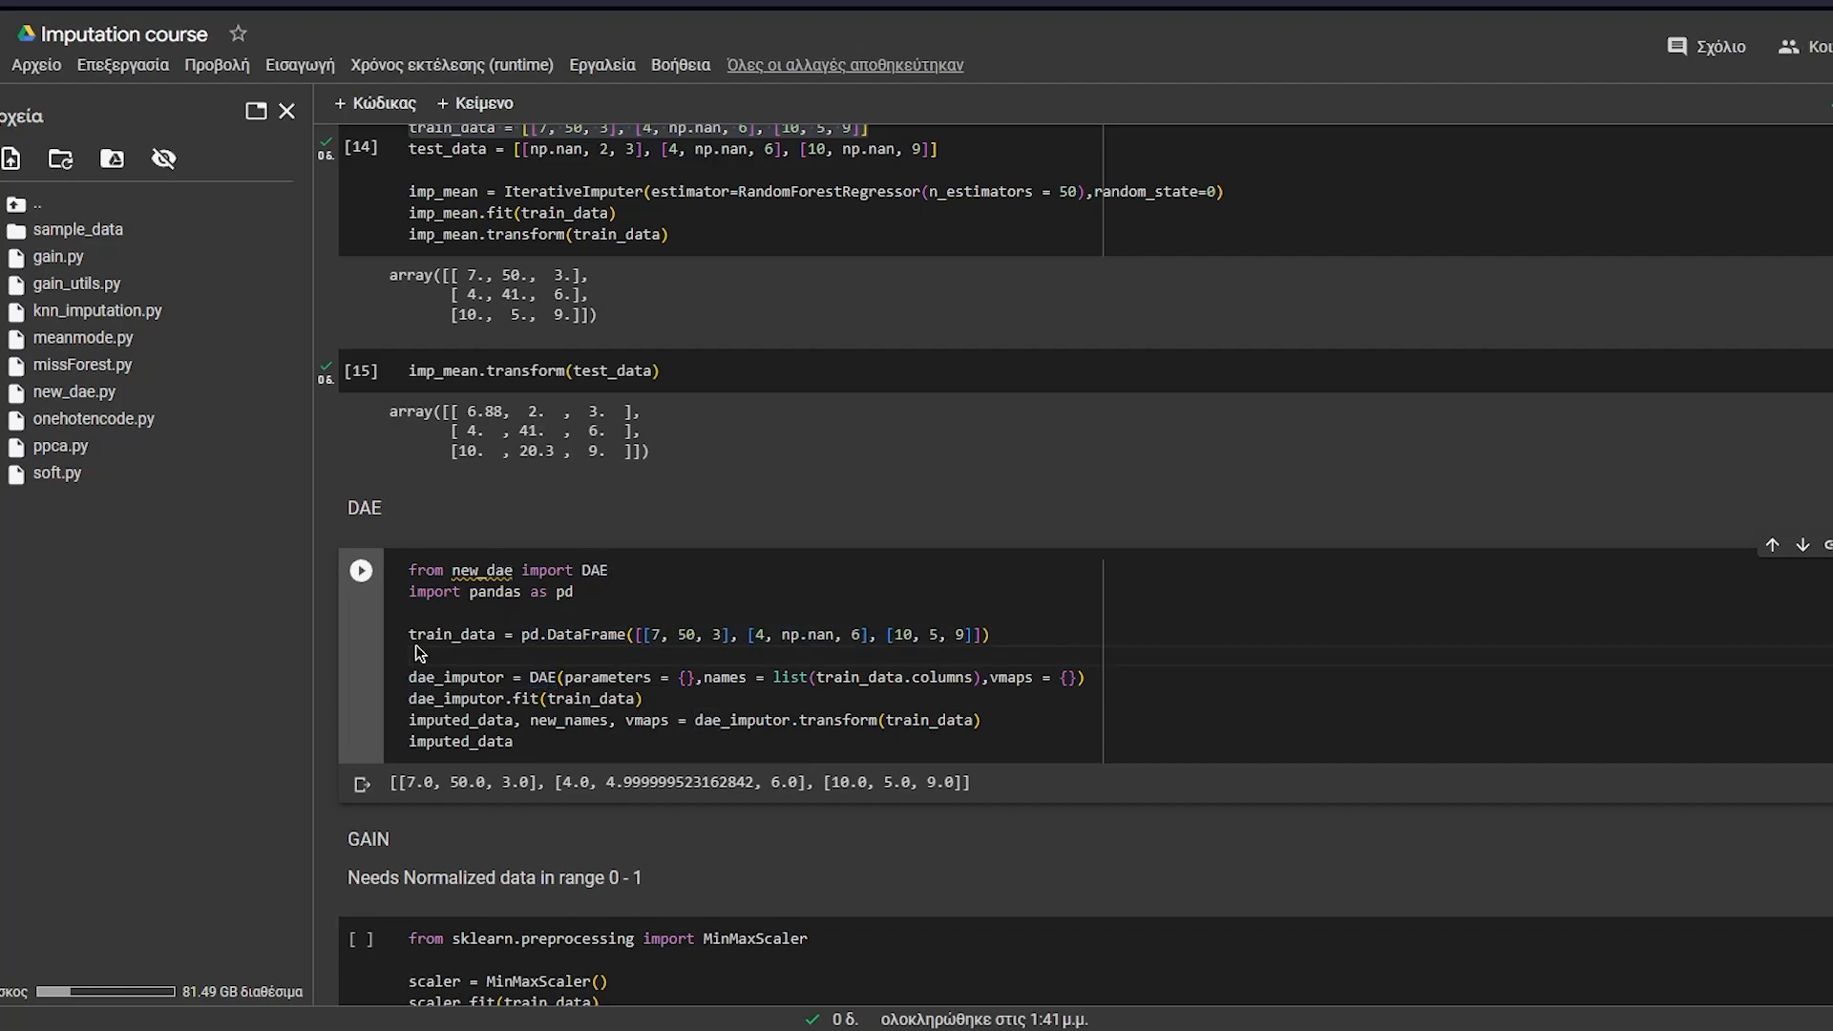
{"action": "left_click_drag", "start_coordinate": [521, 634], "coordinate": [989, 633]}
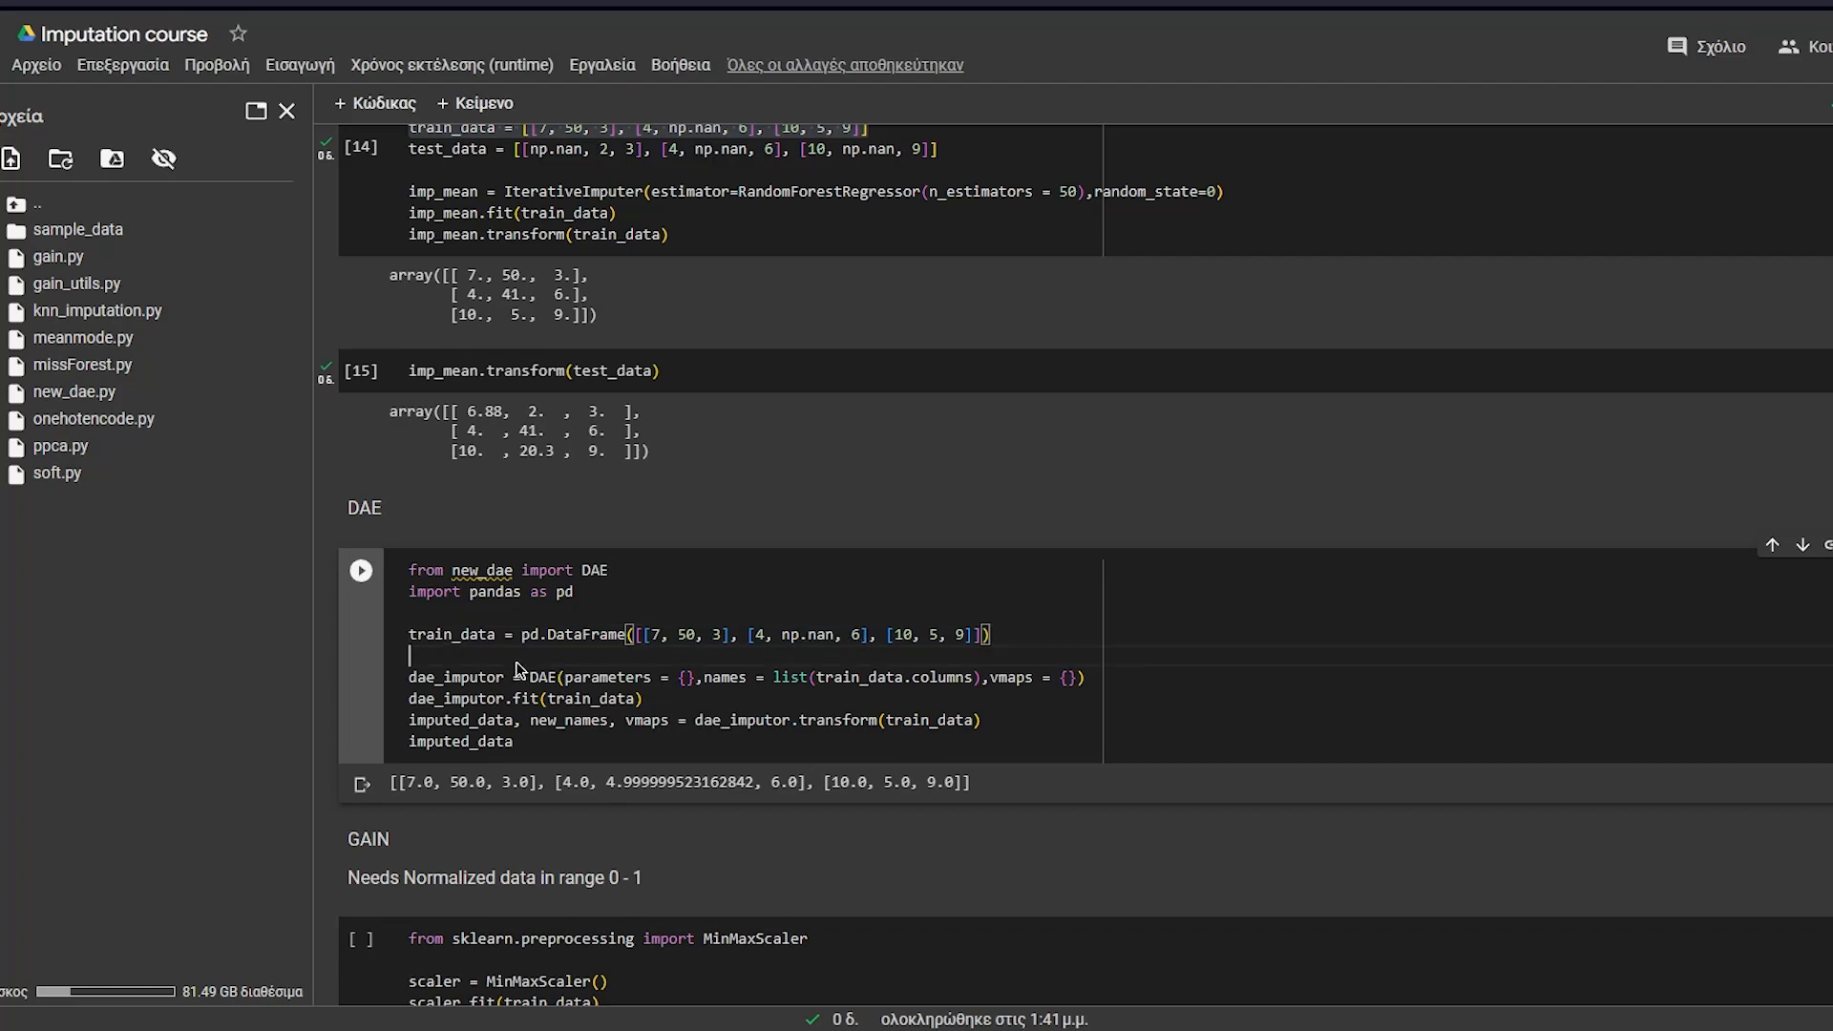
{"action": "mouse_move", "coordinate": [578, 629]}
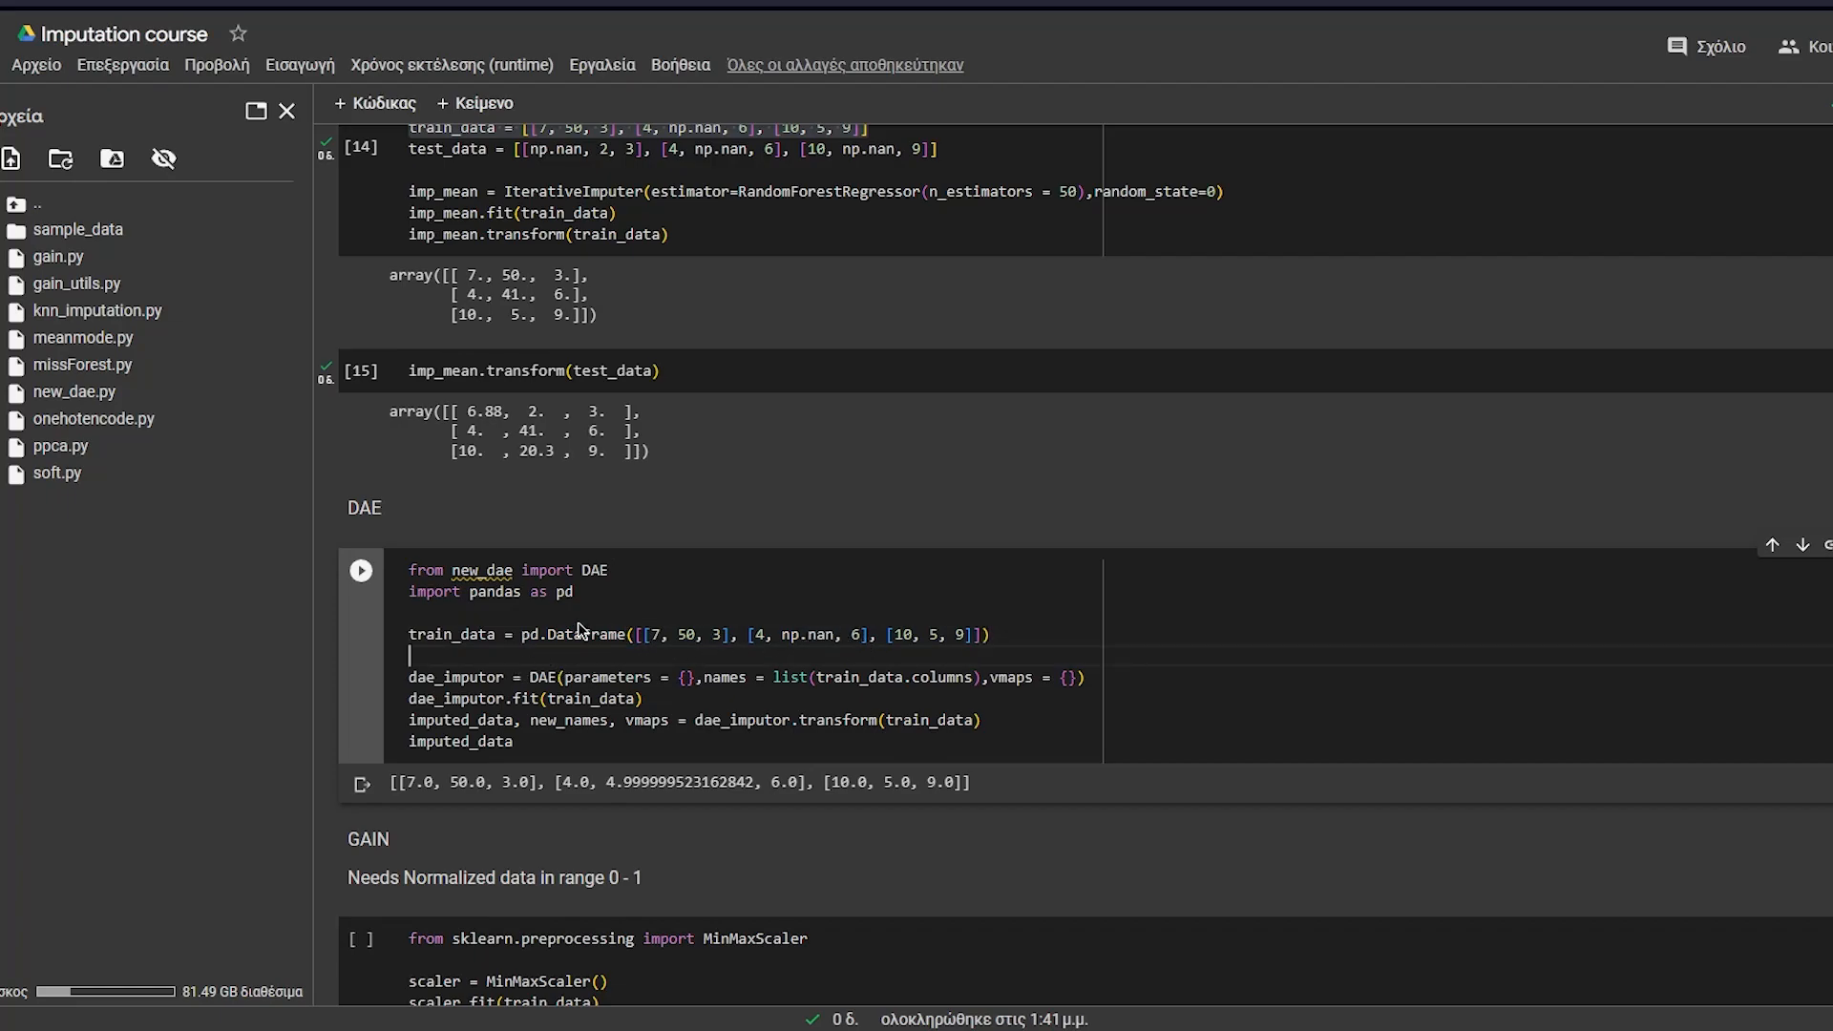
{"action": "double_click", "coordinate": [542, 677]}
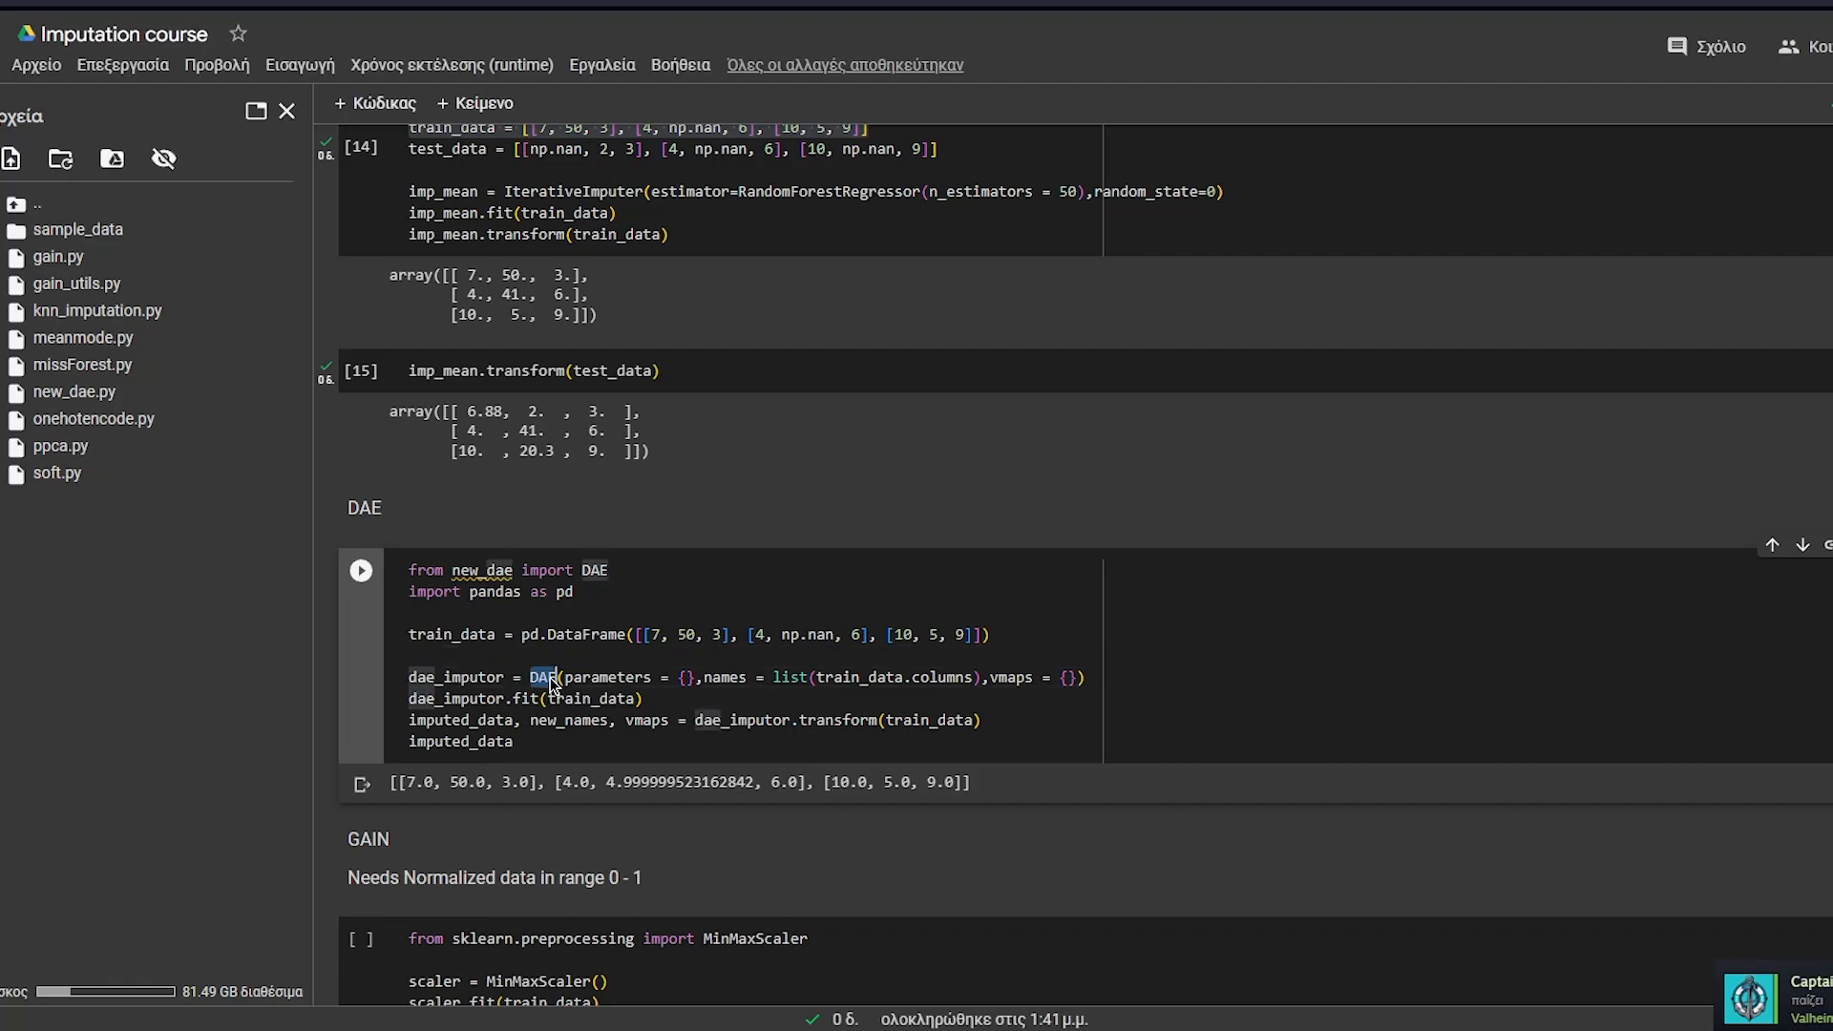
{"action": "left_click_drag", "start_coordinate": [549, 676], "coordinate": [695, 677]}
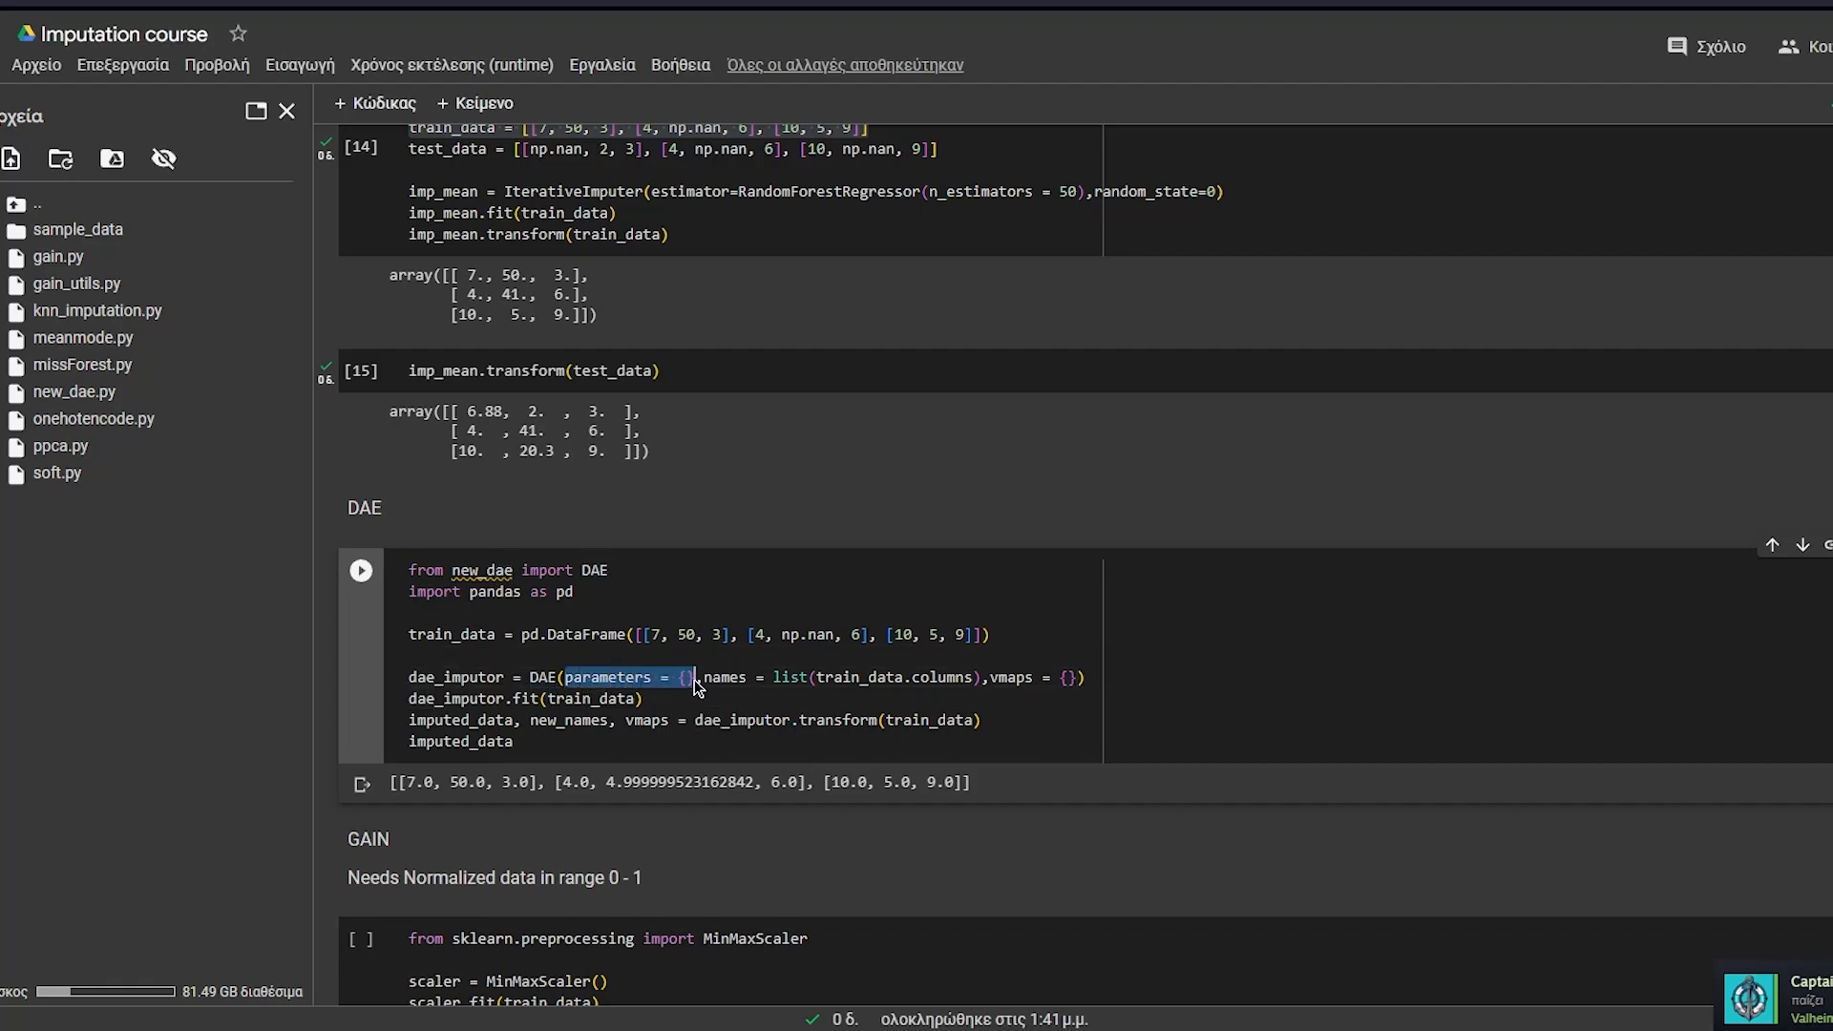
{"action": "left_click", "coordinate": [641, 697]}
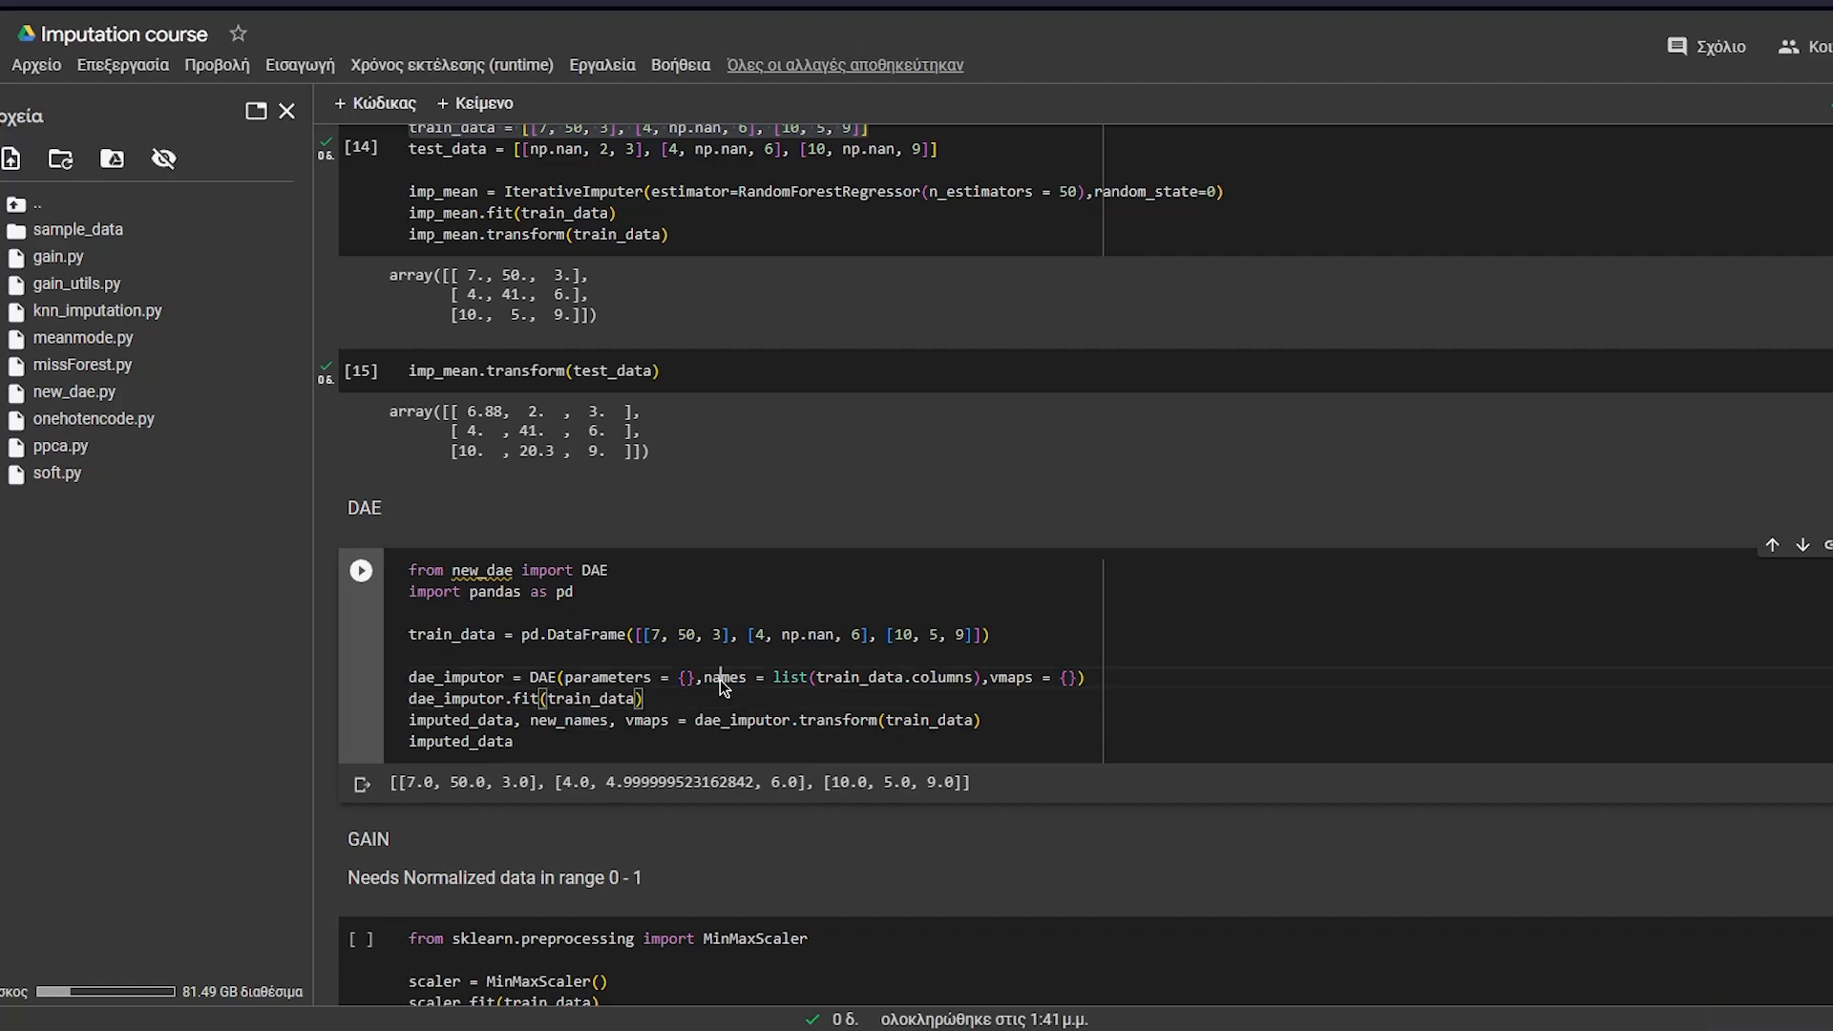
{"action": "double_click", "coordinate": [725, 677]}
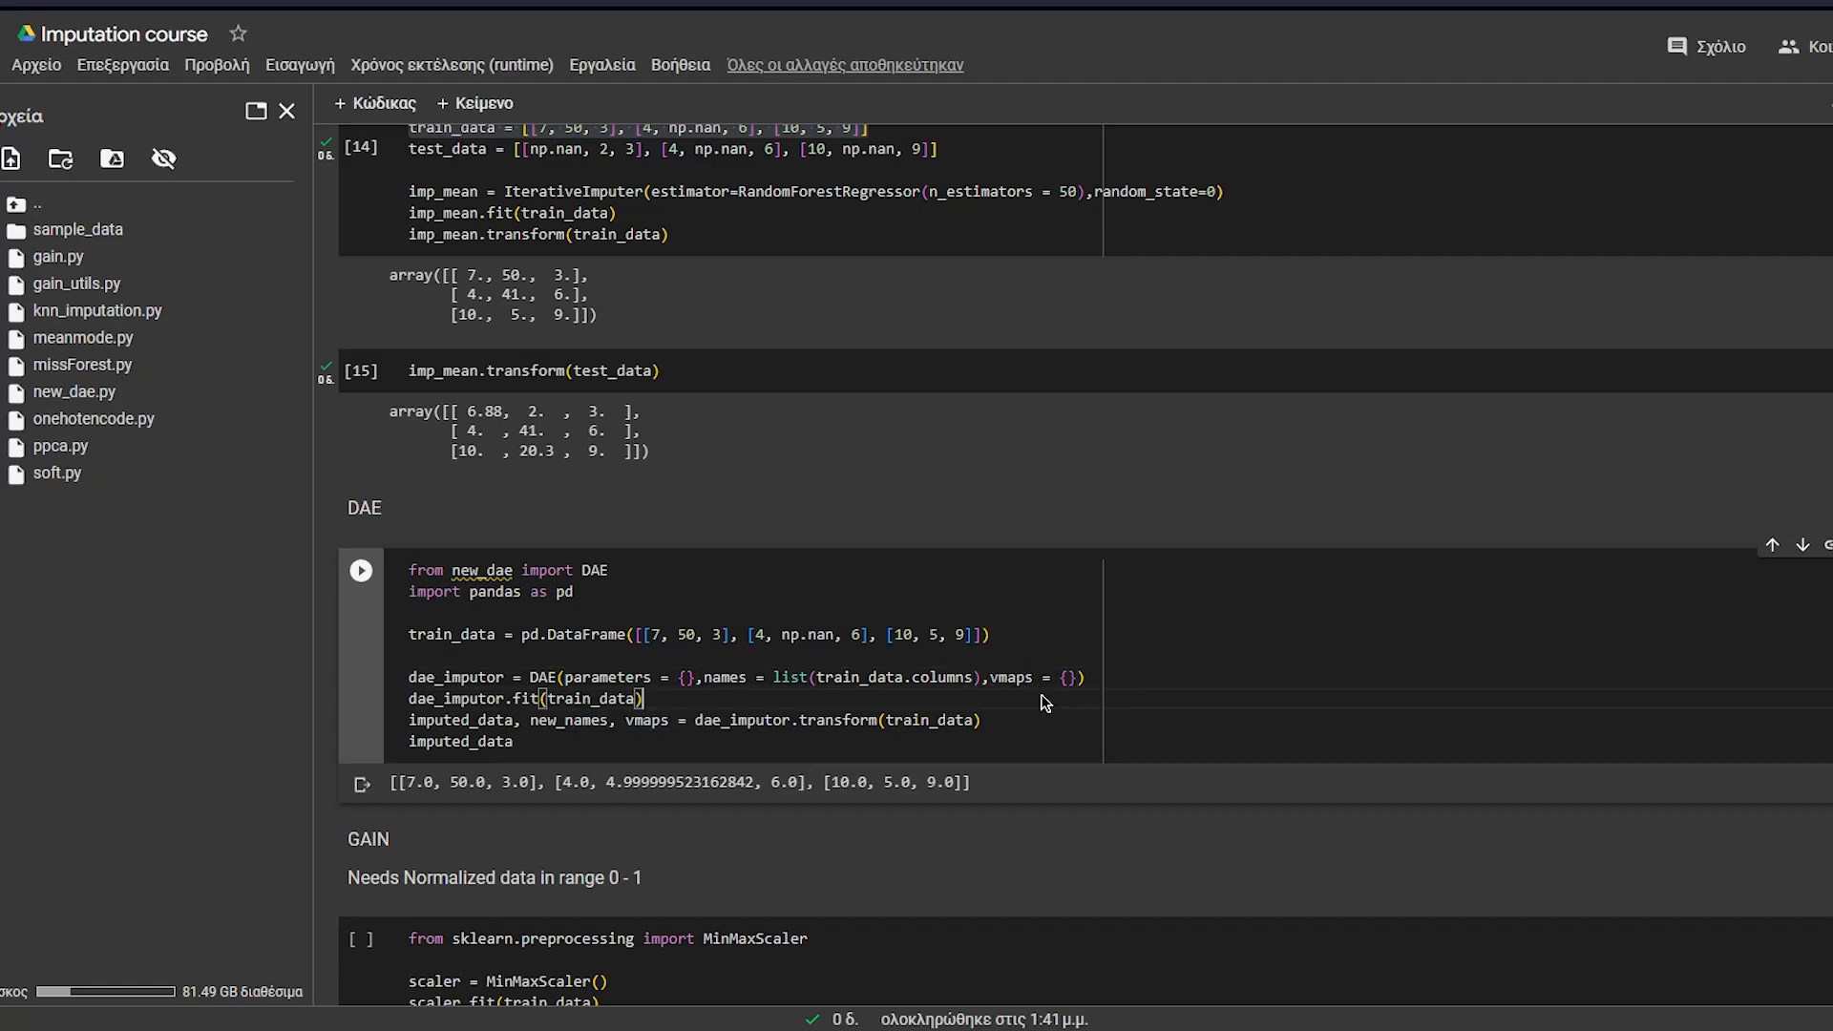
{"action": "double_click", "coordinate": [1033, 676]}
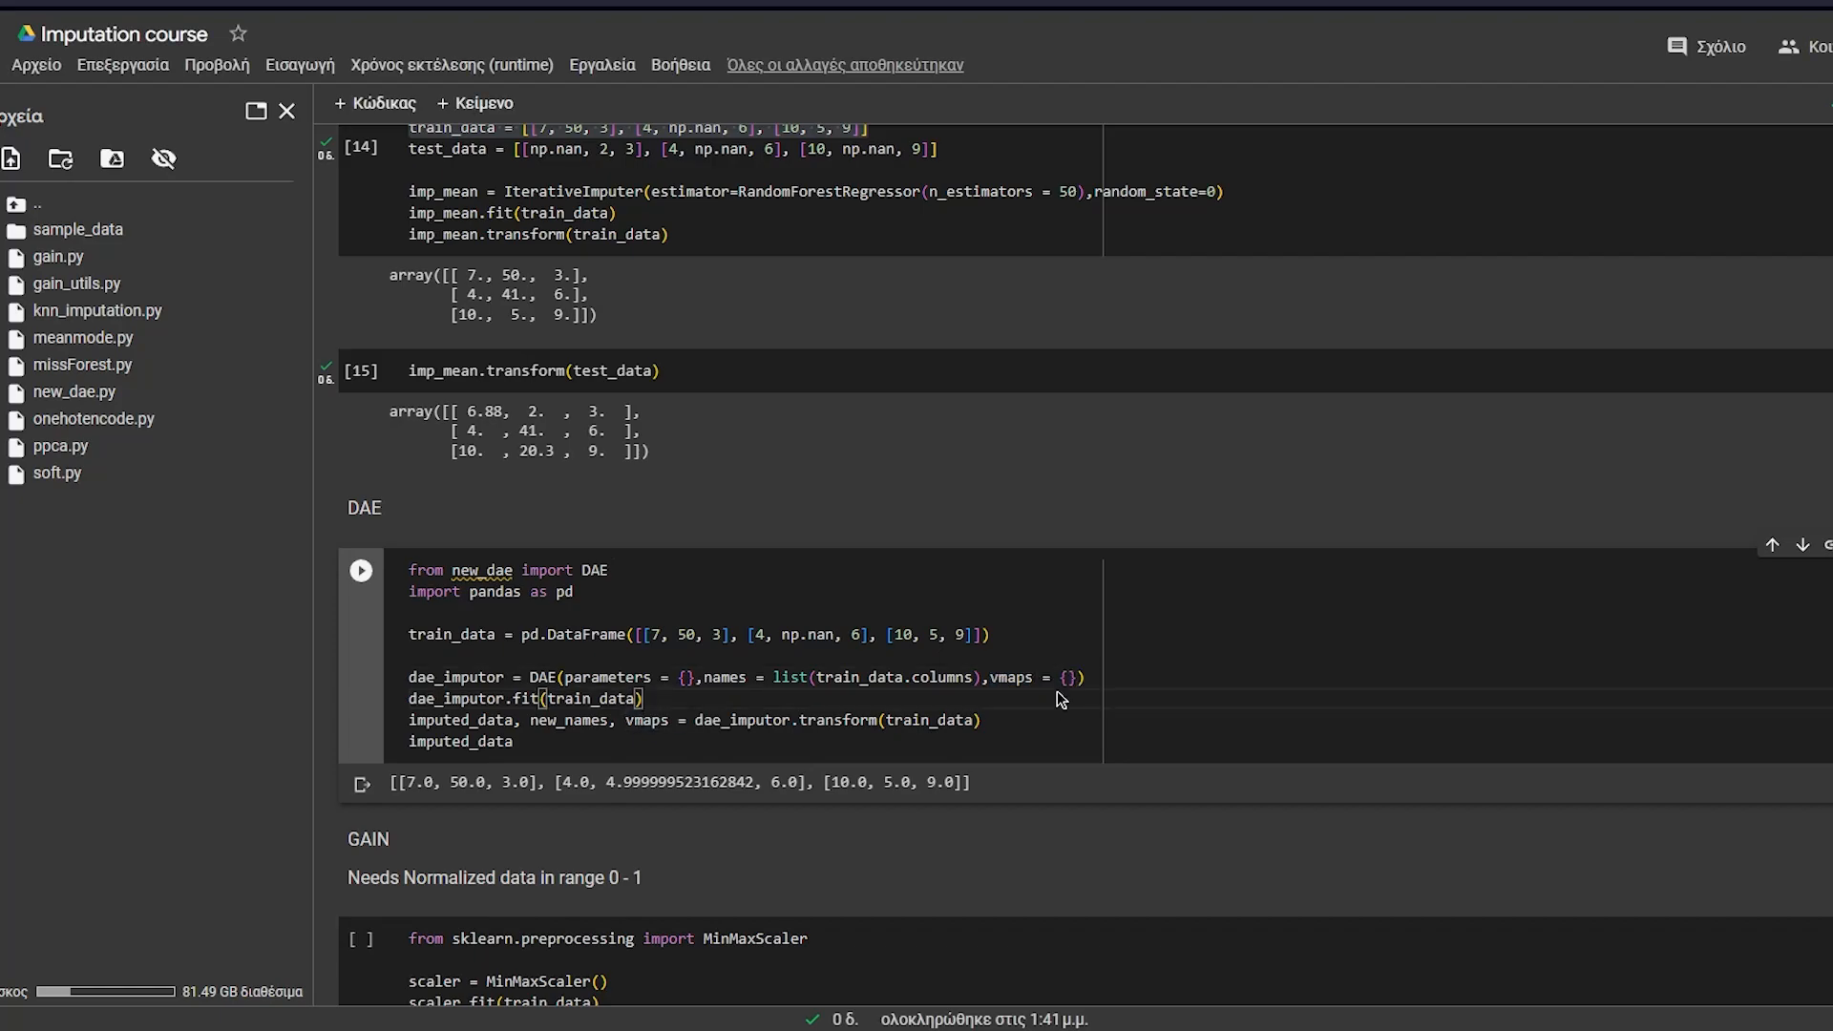
{"action": "double_click", "coordinate": [1010, 676]}
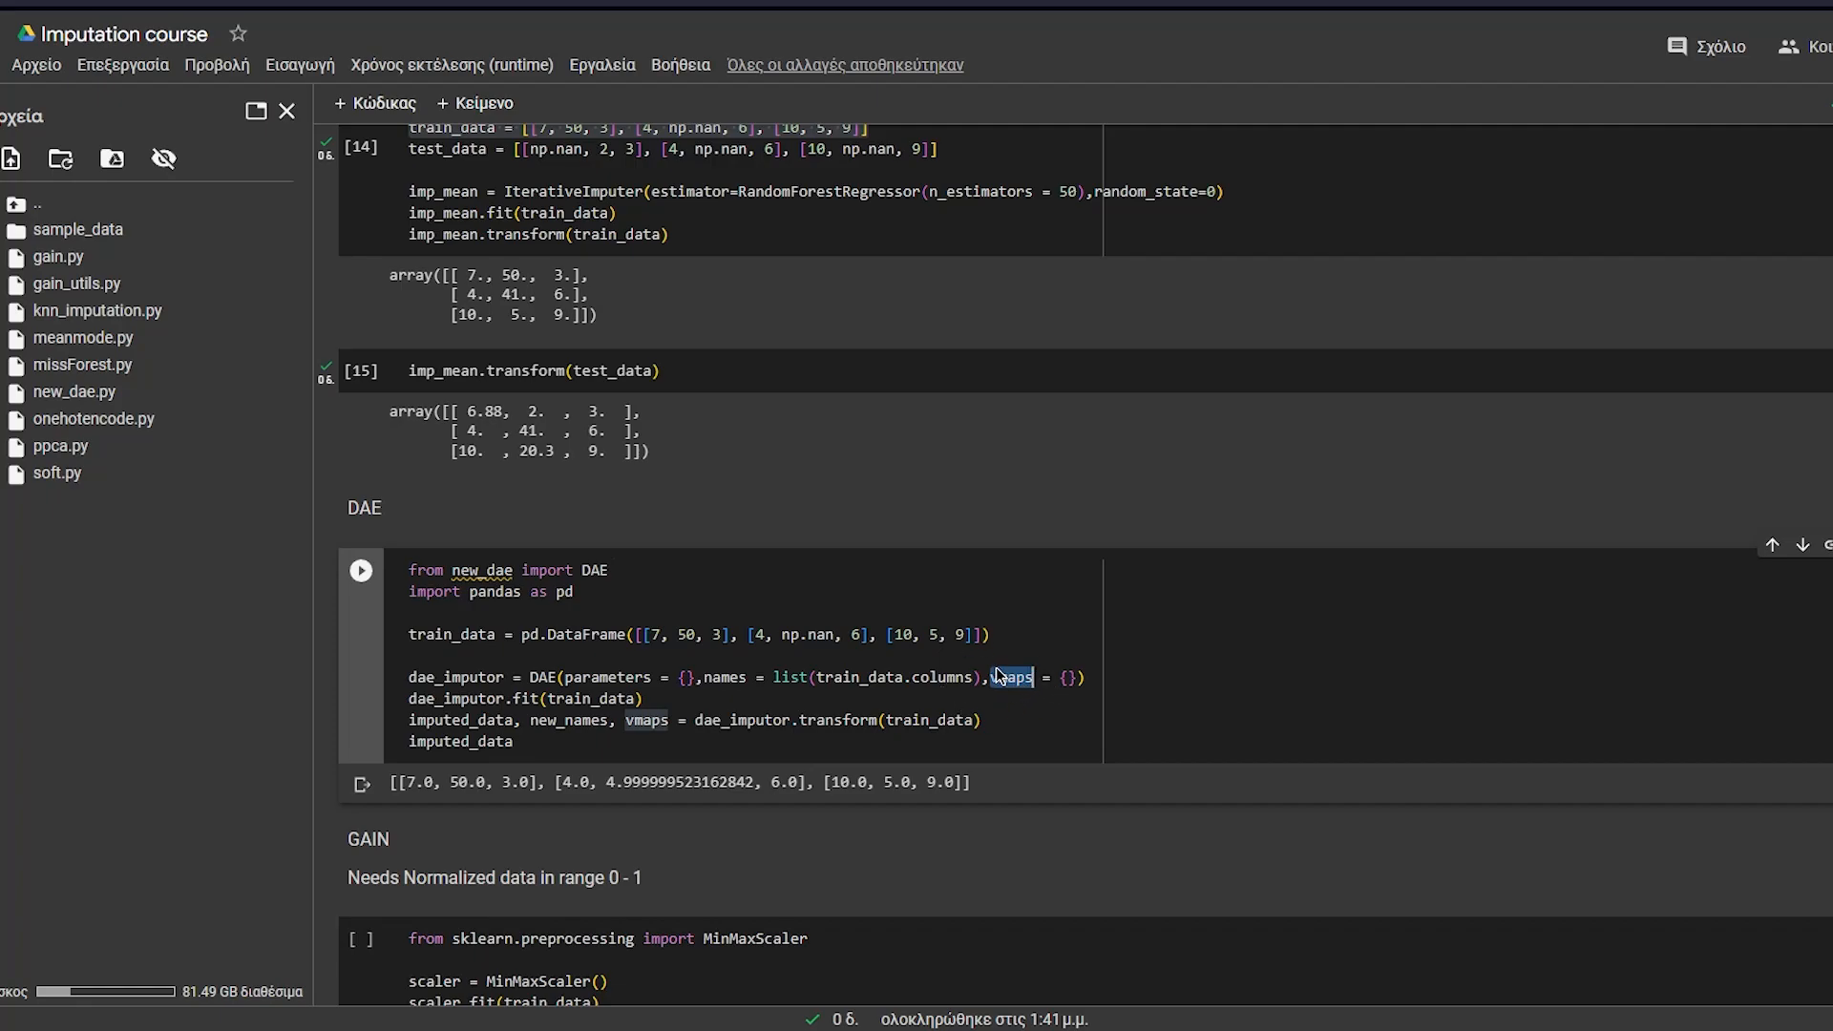
{"action": "double_click", "coordinate": [456, 697]}
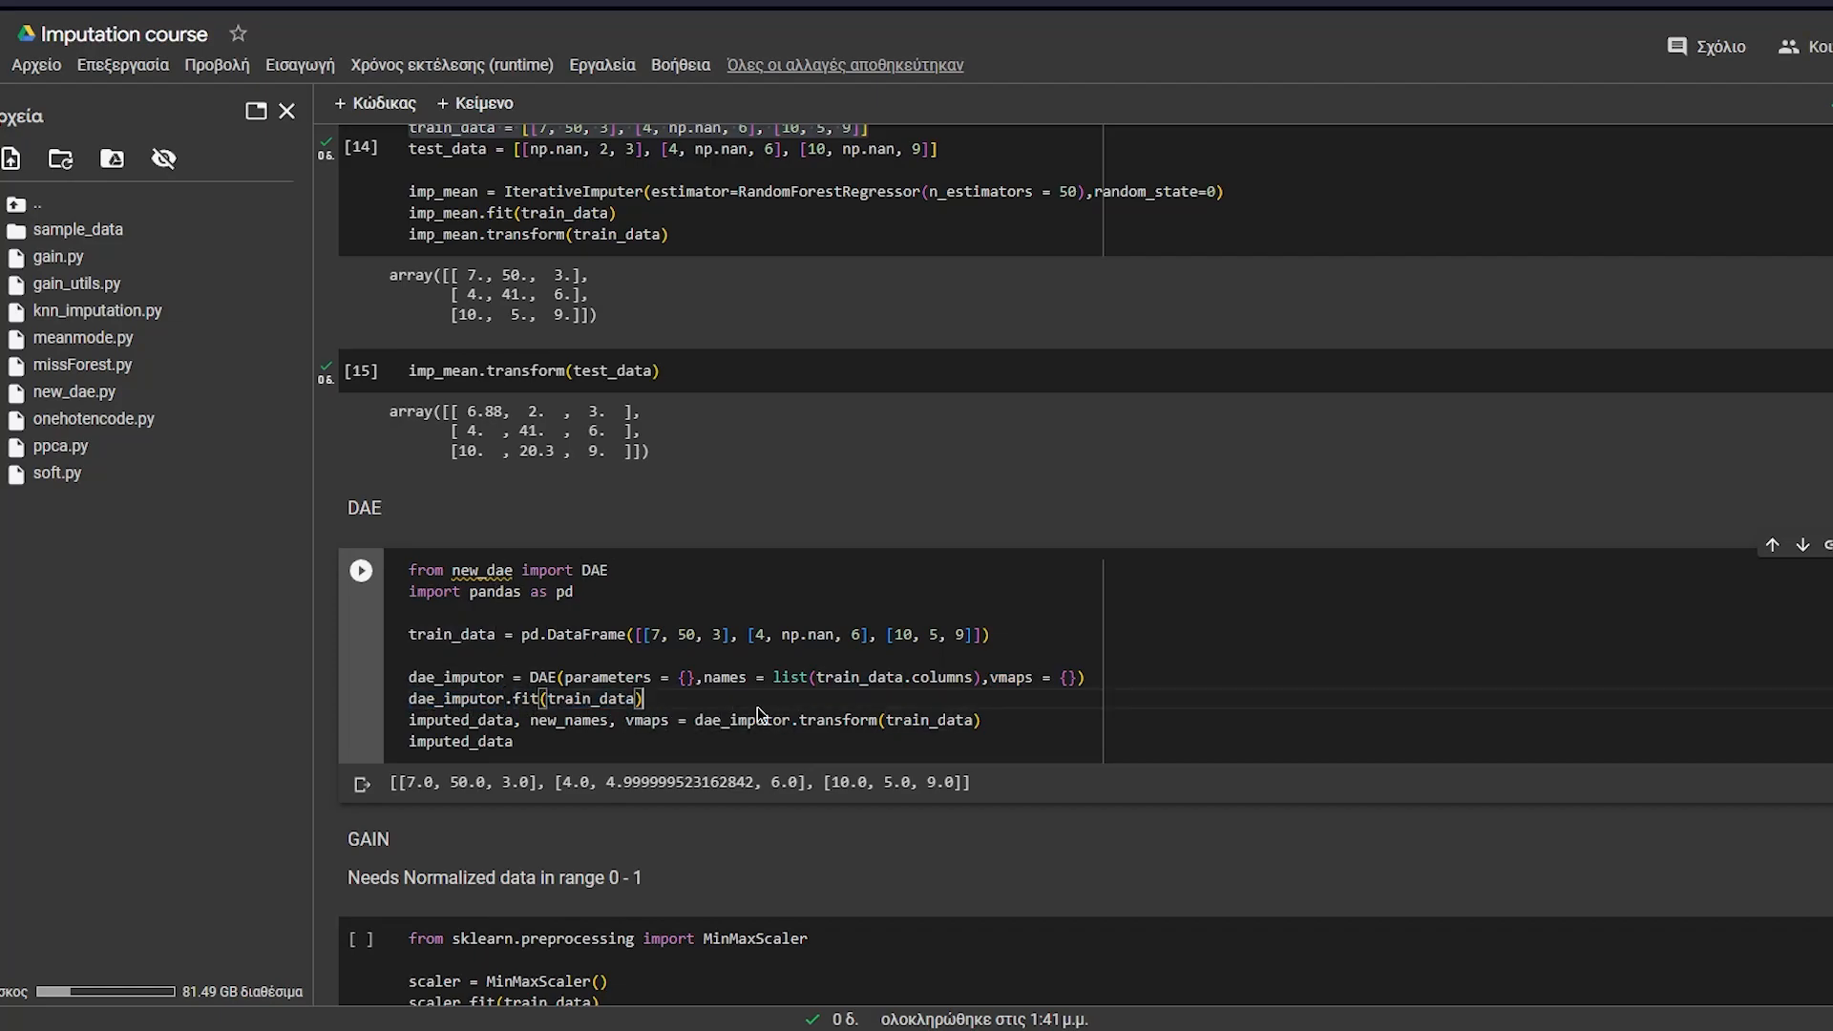
{"action": "double_click", "coordinate": [837, 720]}
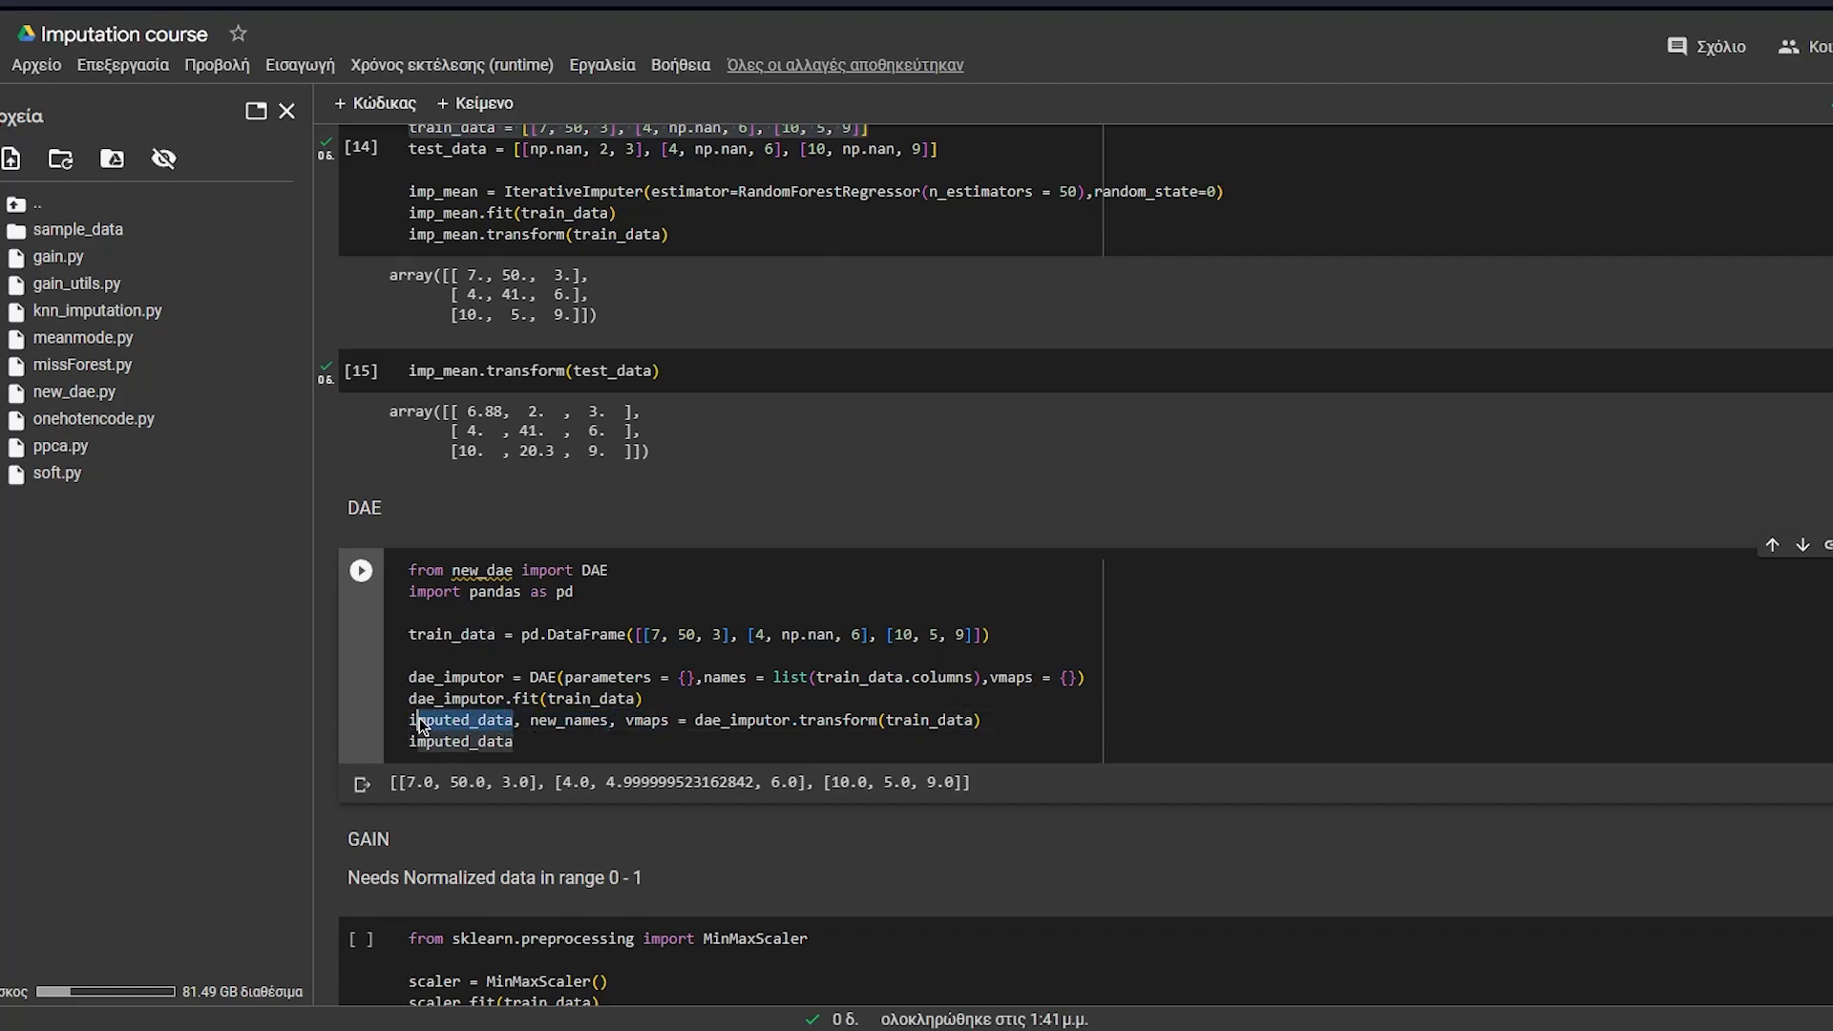
Step: Re-run the DAE cell so the missing value is imputed as 4.999999523162842
{"action": "double_click", "coordinate": [569, 720]}
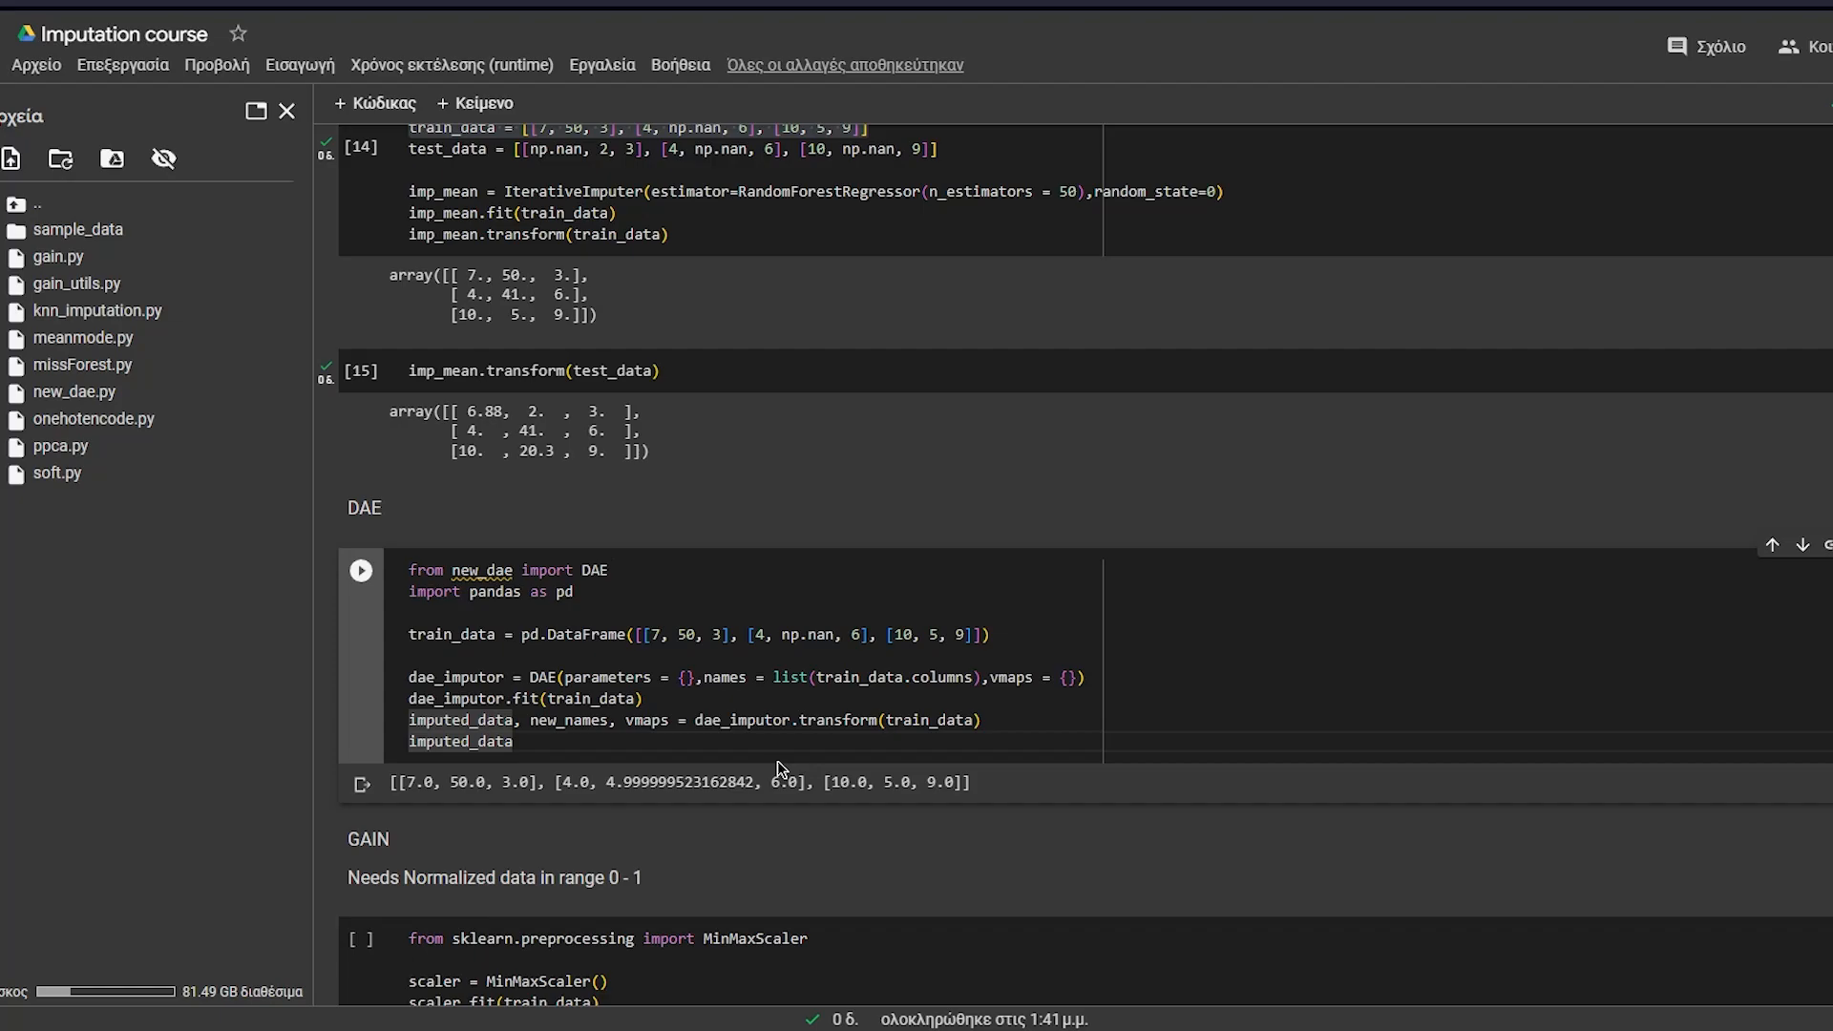
{"action": "left_click", "coordinate": [361, 571]}
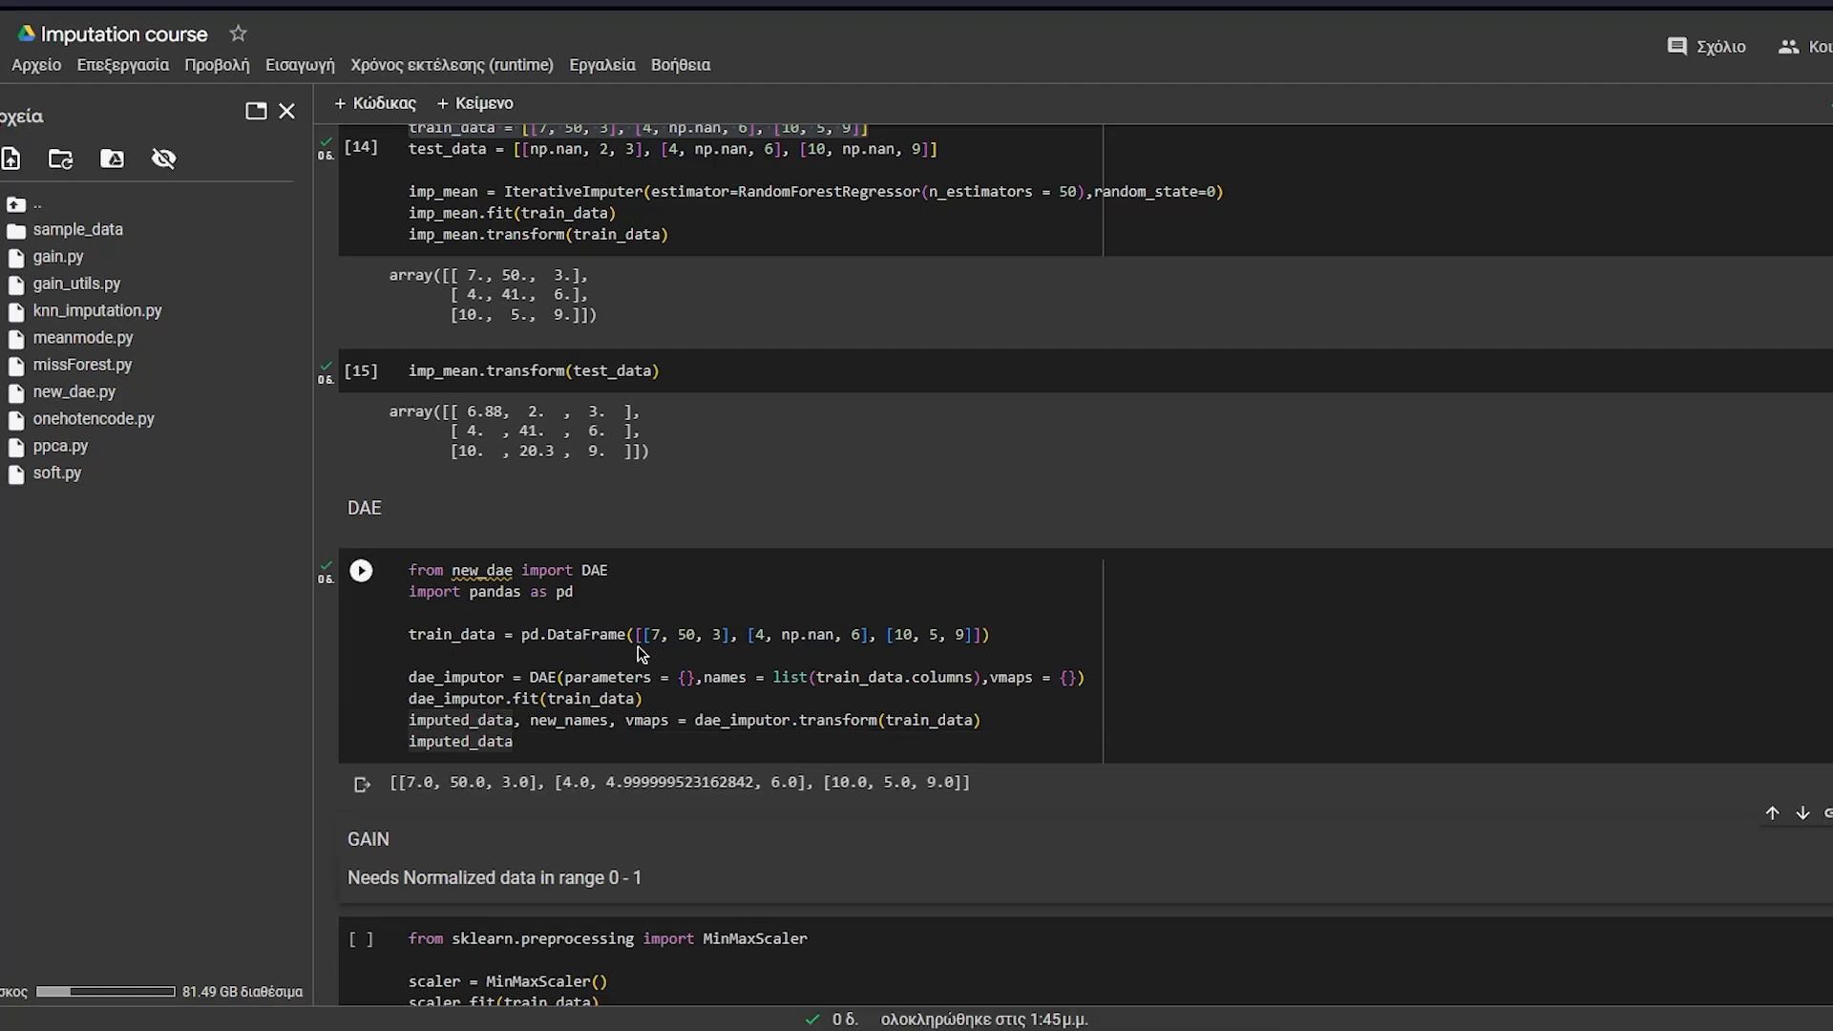